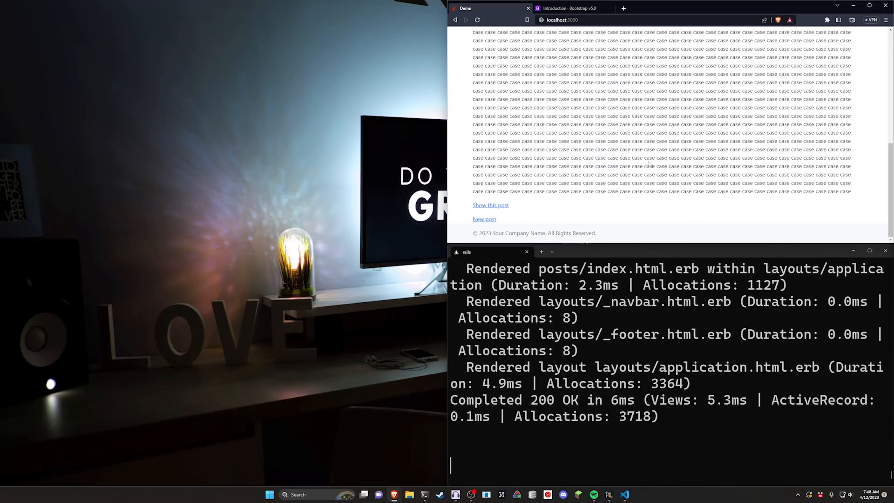
mouse_move(883, 208)
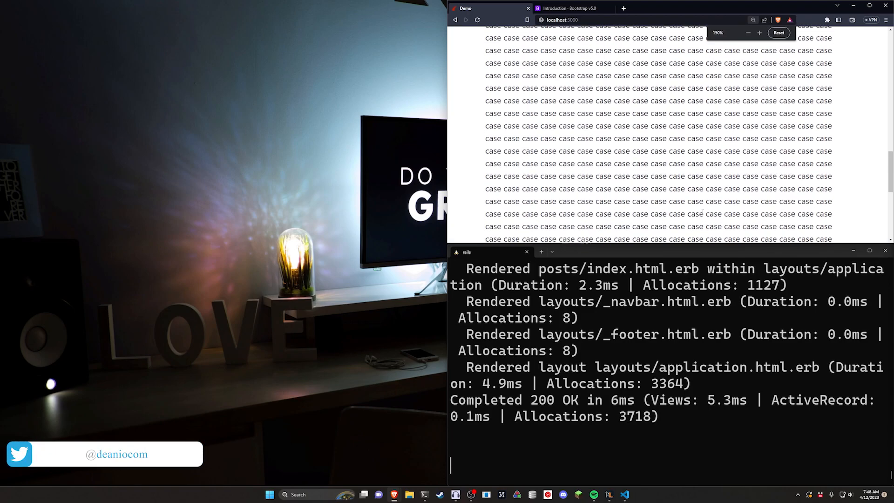
Review the existing app's rendered copyright footer line in the browser.
scroll(down, 3)
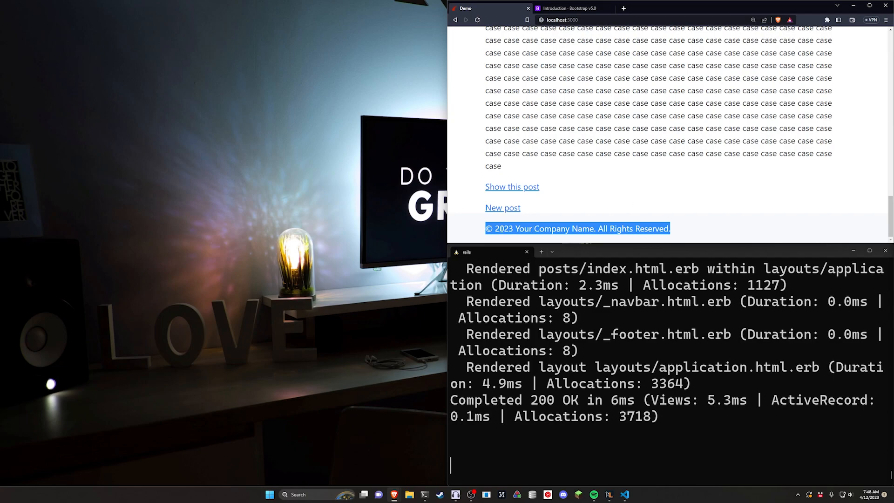
click(564, 239)
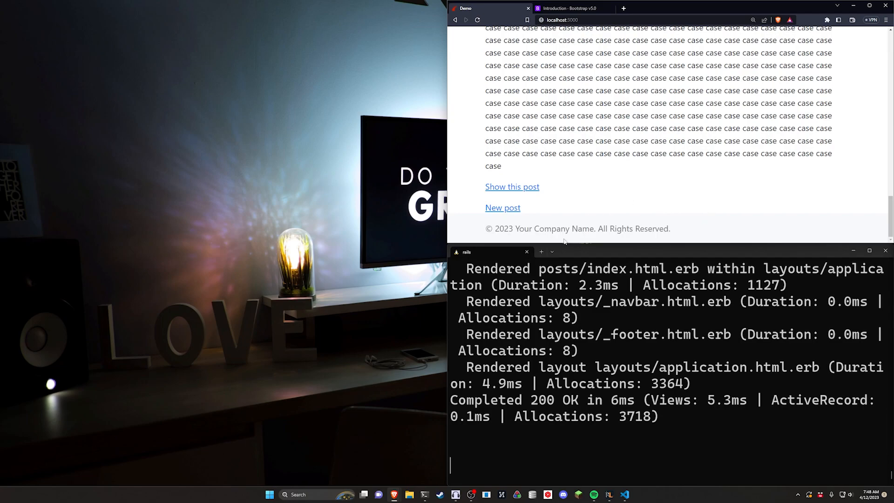
double_click(540, 229)
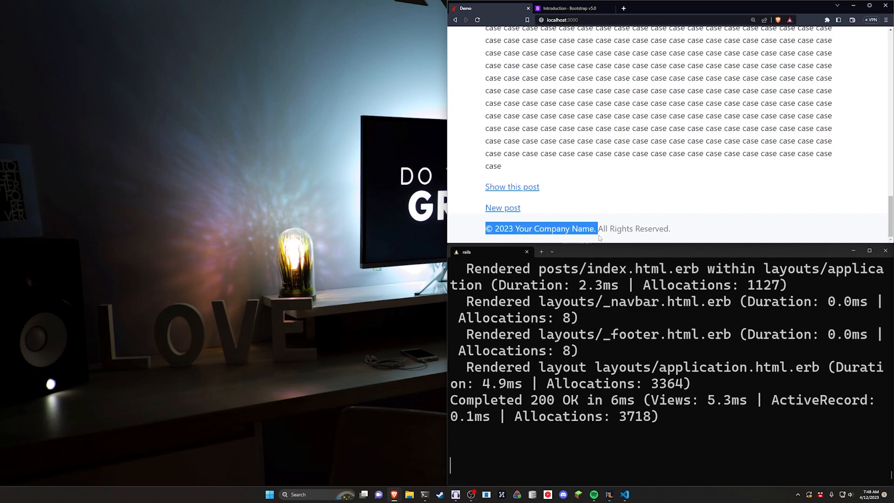
click(693, 230)
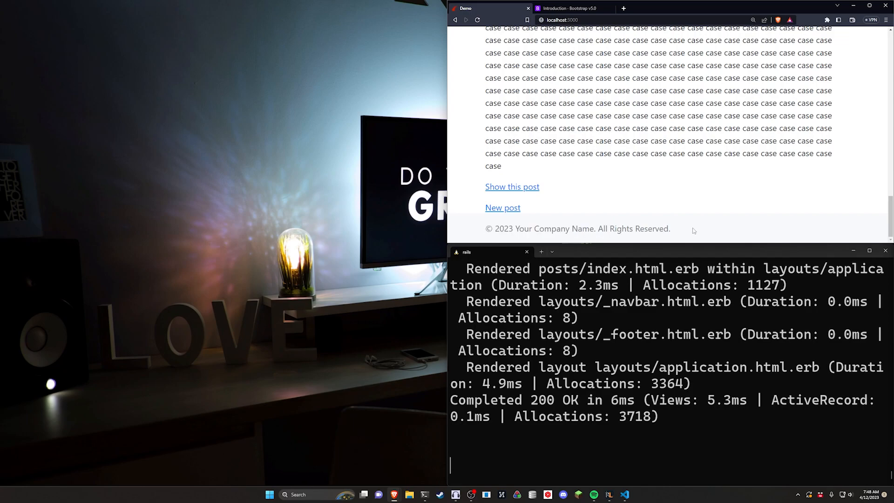
mouse_move(768, 164)
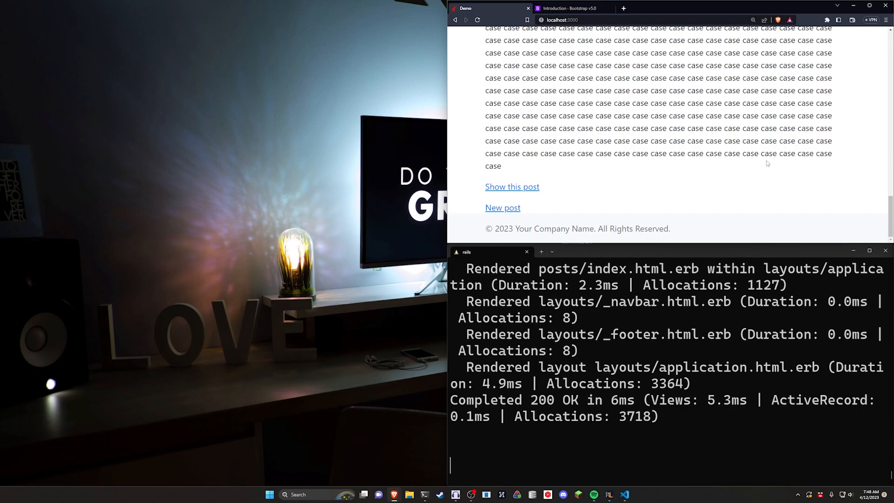
mouse_move(765, 169)
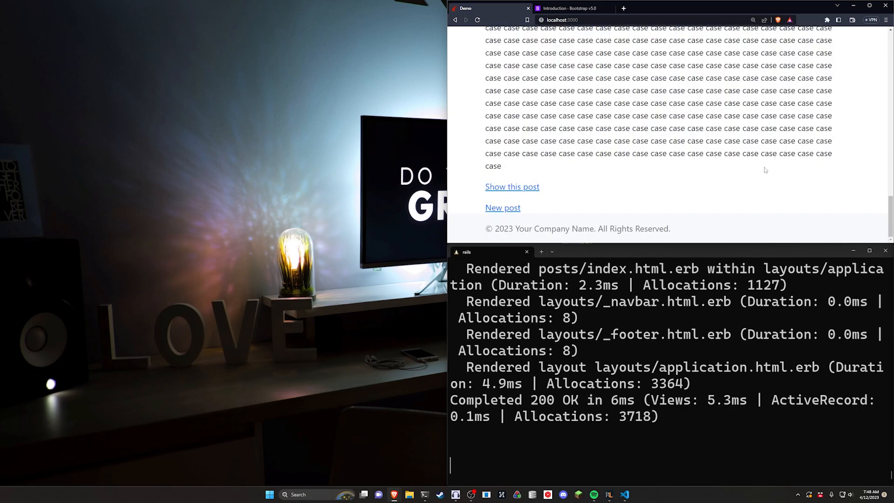
triple_click(576, 228)
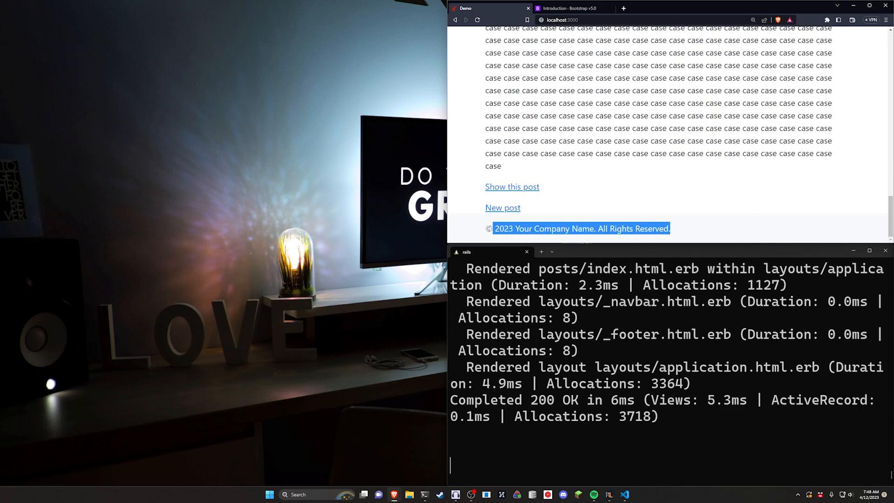
click(764, 212)
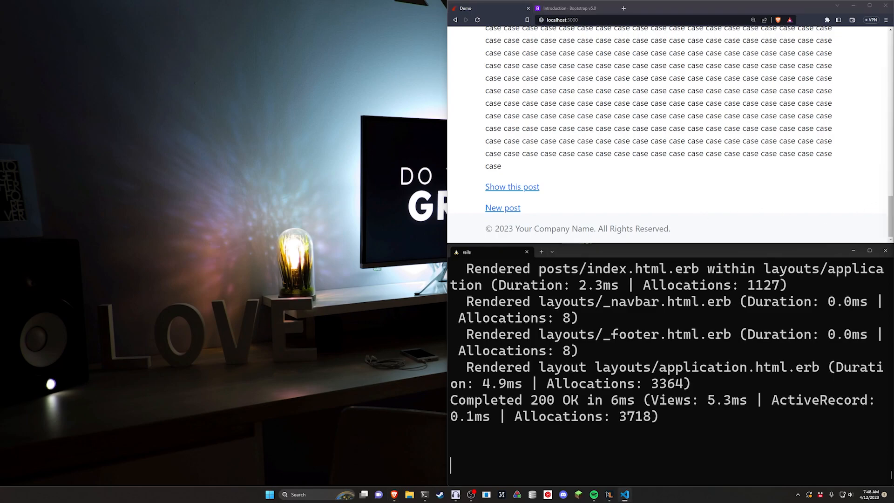
mouse_move(692, 228)
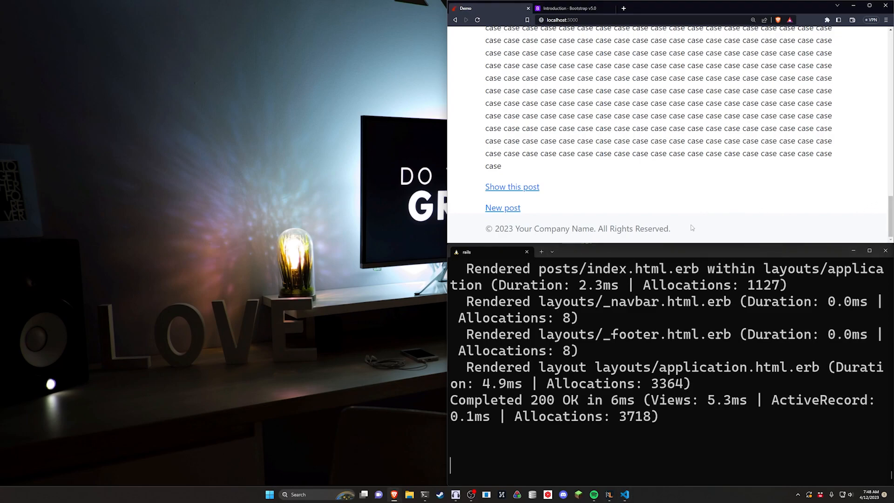
Stop the running Rails server, move up a folder and generate a new Rails app named video.
key(ctrl+c)
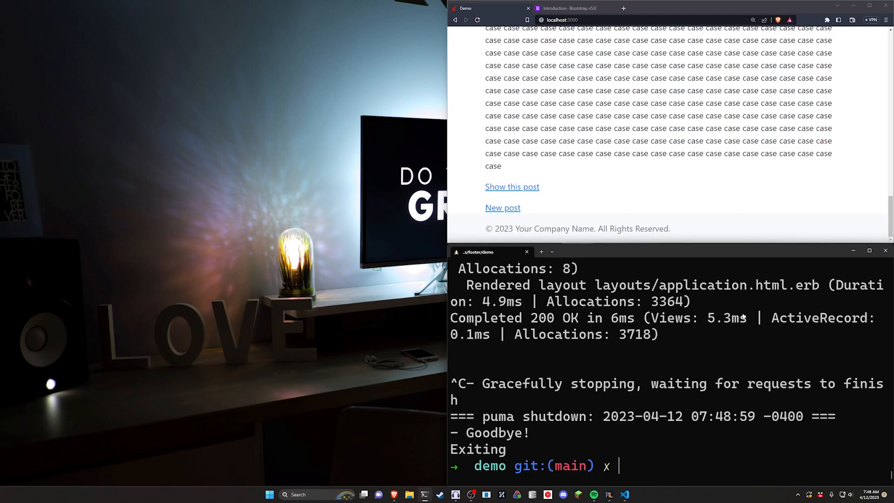
click(562, 19)
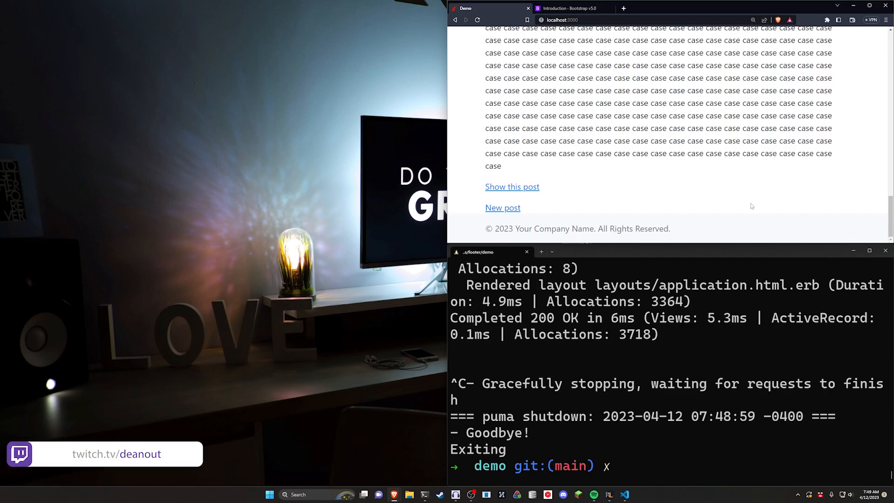
mouse_move(765, 168)
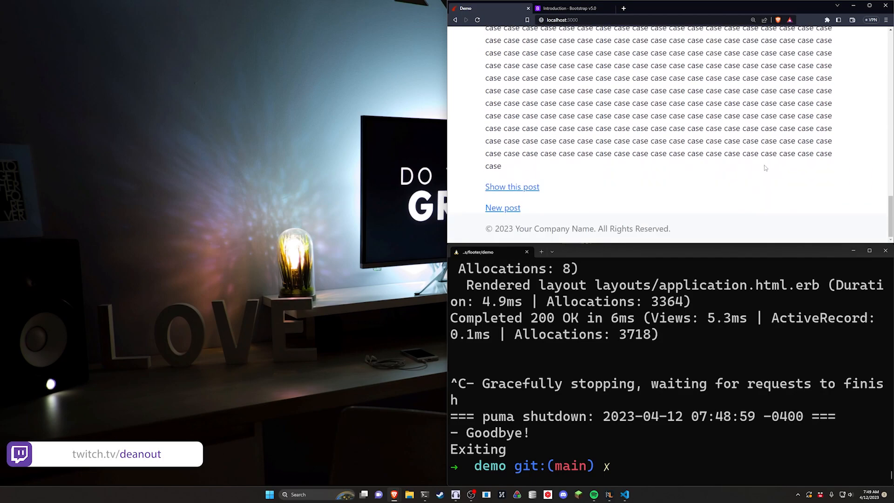
mouse_move(810, 209)
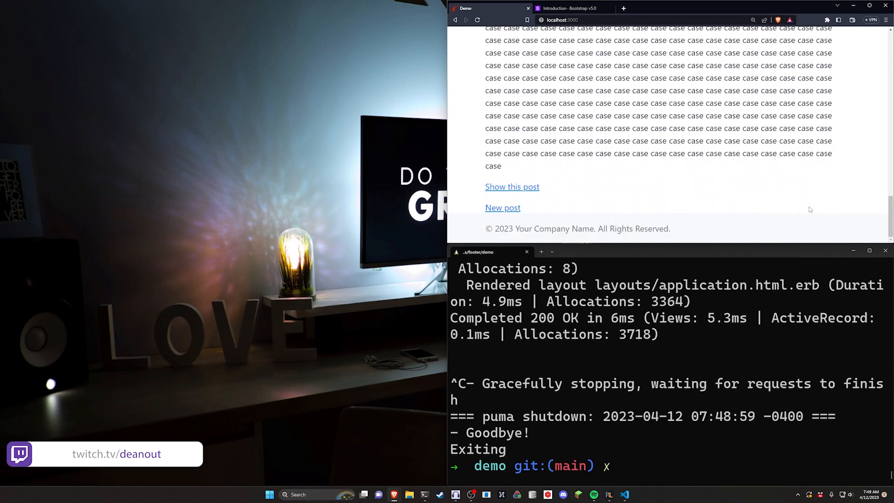
text(cd)
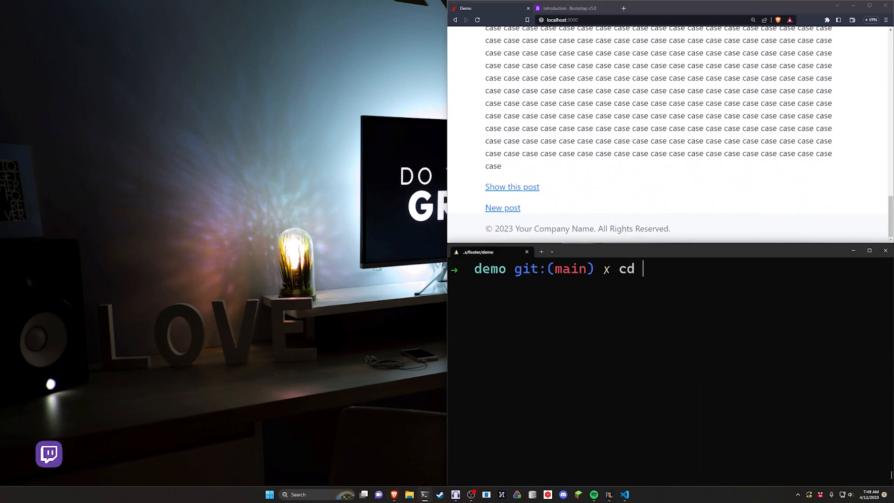
key(Return)
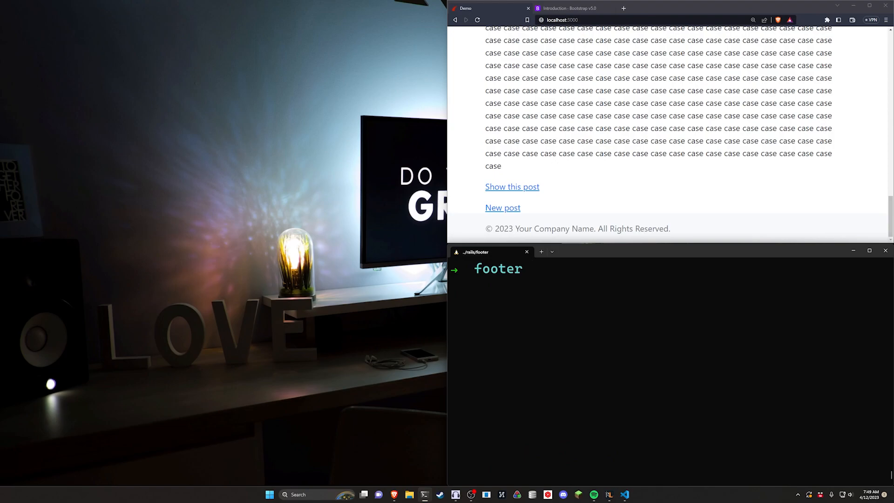
text(rails new)
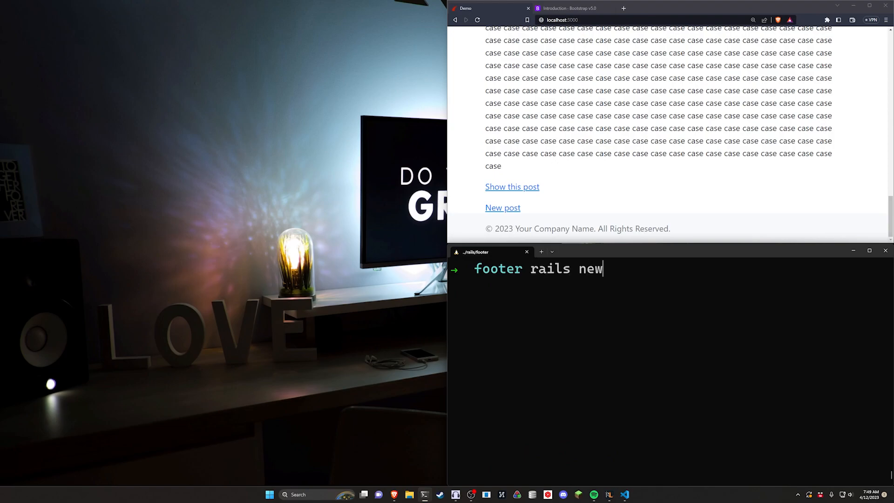
text(video)
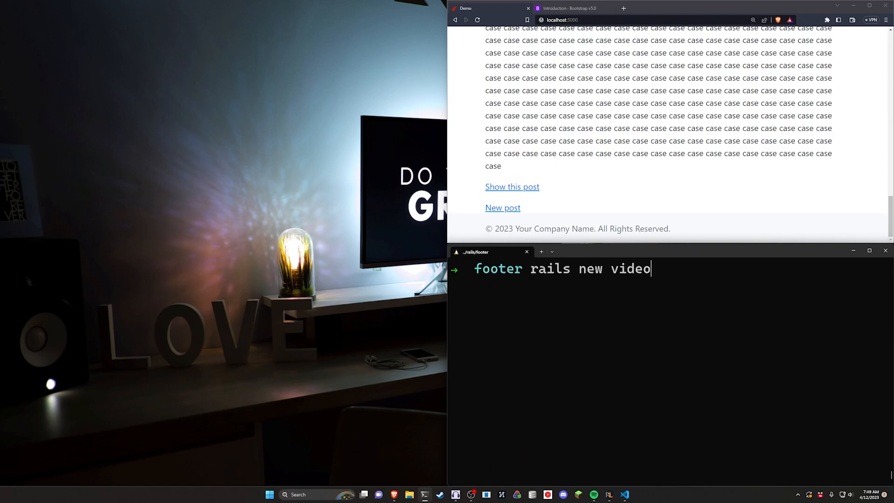
key(Return)
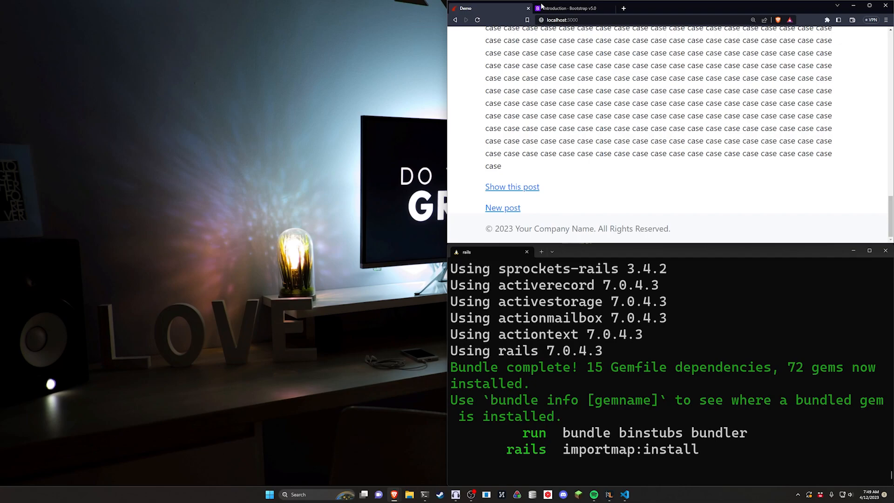
Enter the new video app folder and open it in VS Code with code.
click(567, 8)
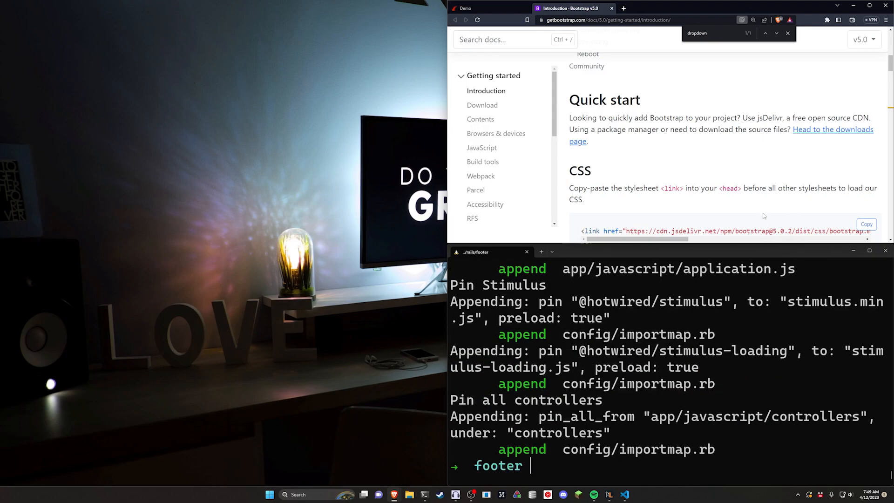
scroll(down, 3)
text(cd v)
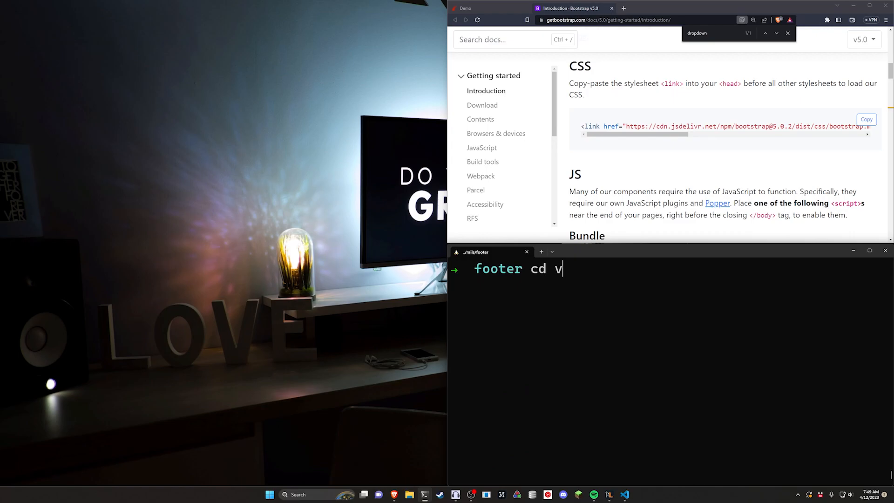
key(Return)
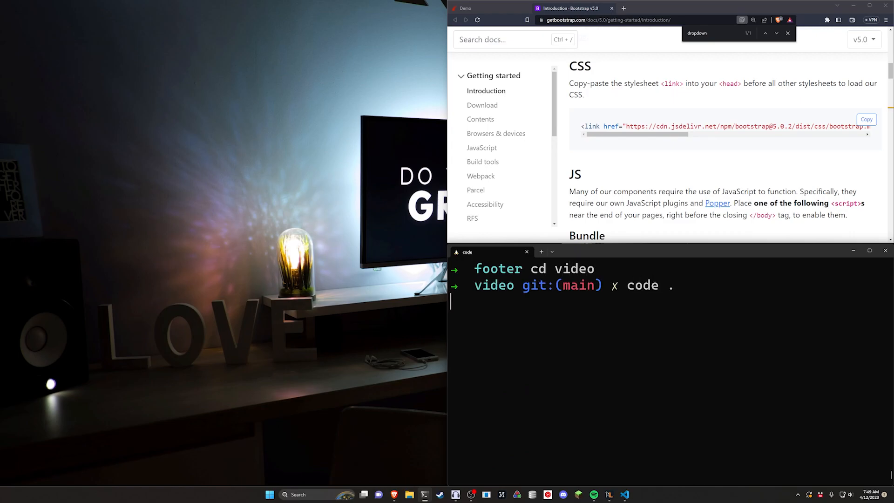
key(Return)
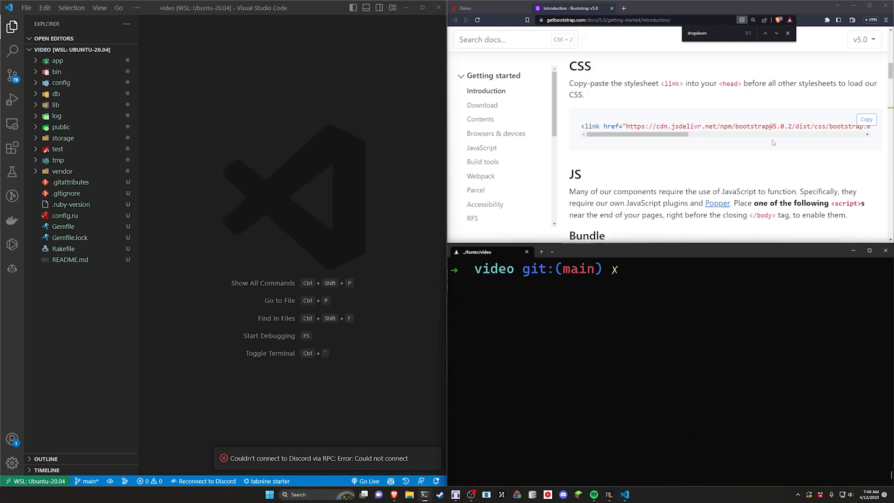
Scroll the Bootstrap v5.0 Introduction page to the Quick start CSS and JS CDN snippets.
scroll(up, 3)
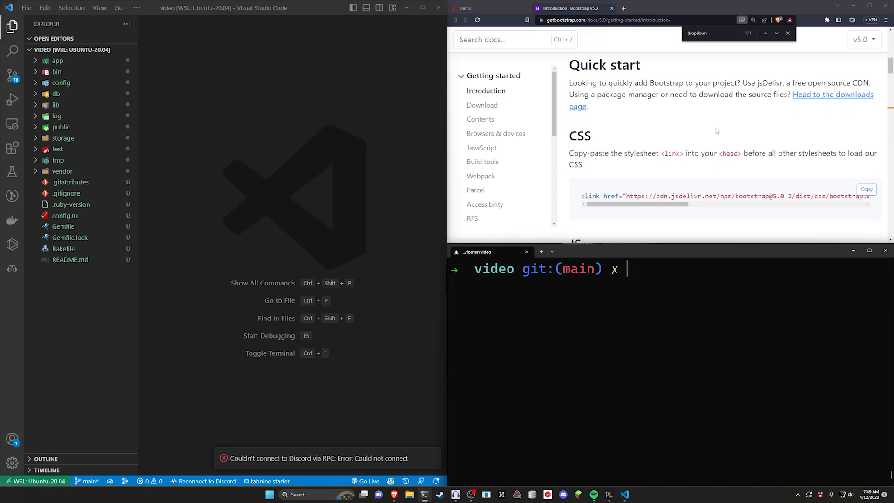
scroll(down, 3)
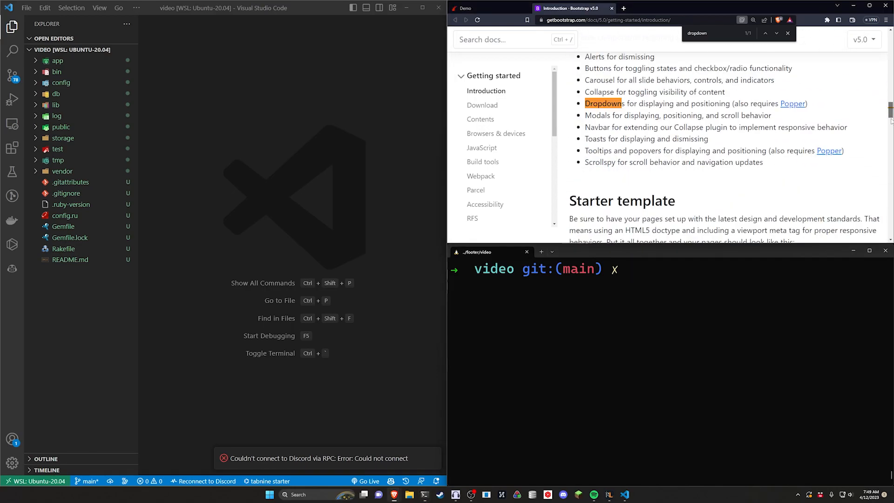
scroll(down, 3)
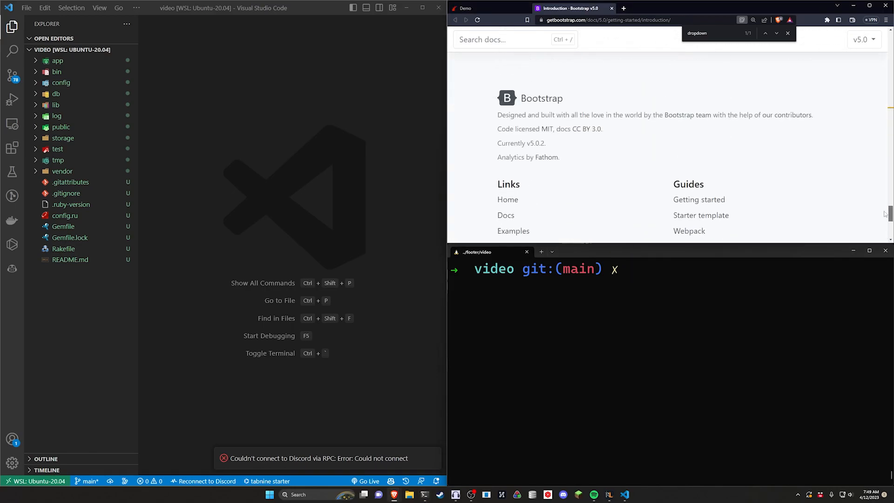
scroll(up, 3)
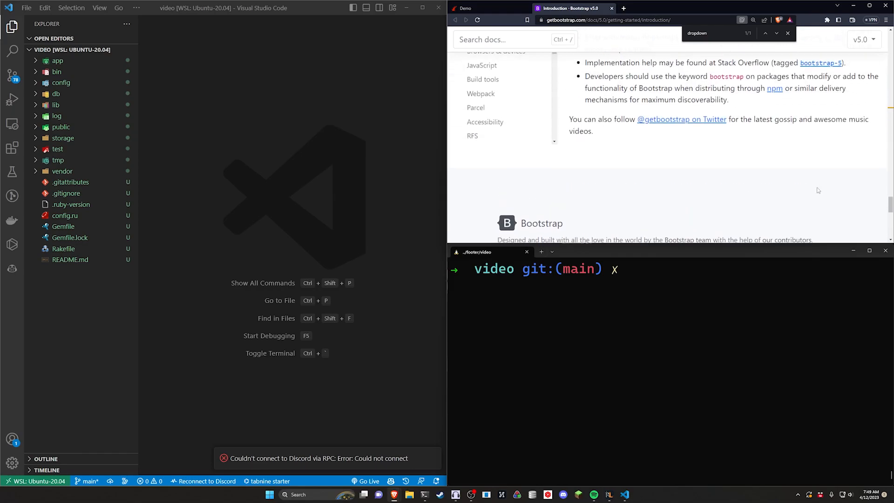
scroll(down, 3)
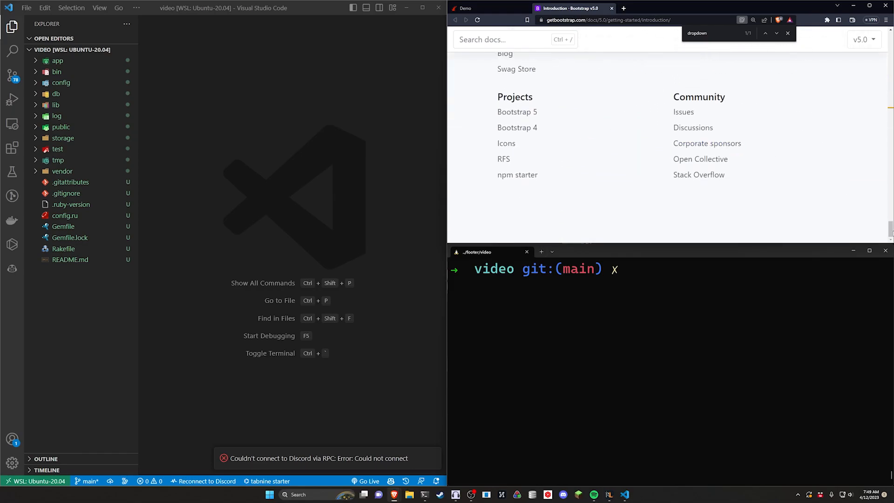
scroll(up, 3)
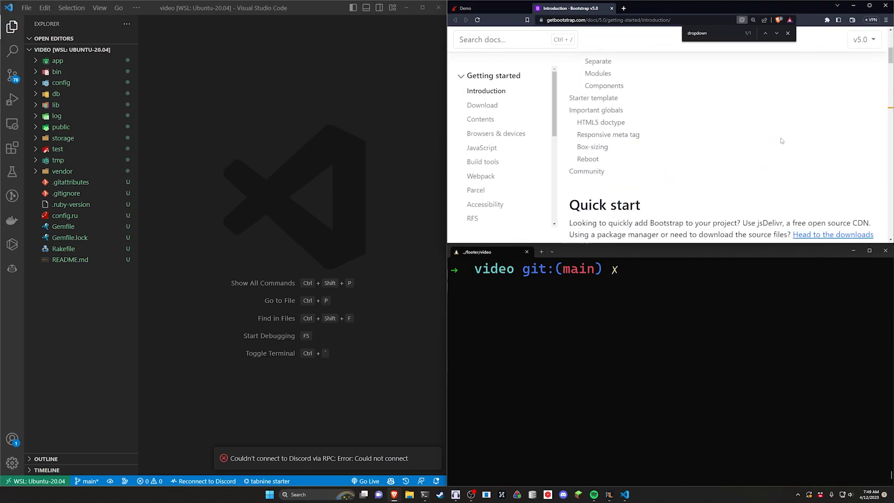
scroll(down, 3)
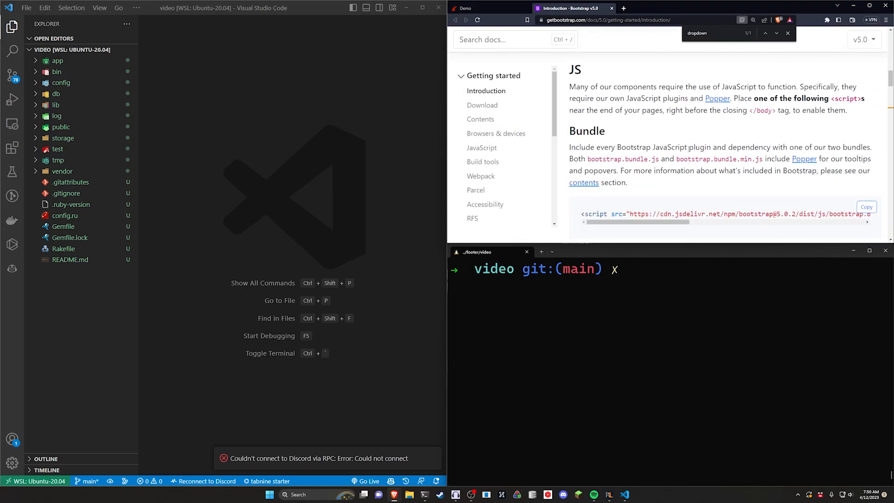
scroll(down, 3)
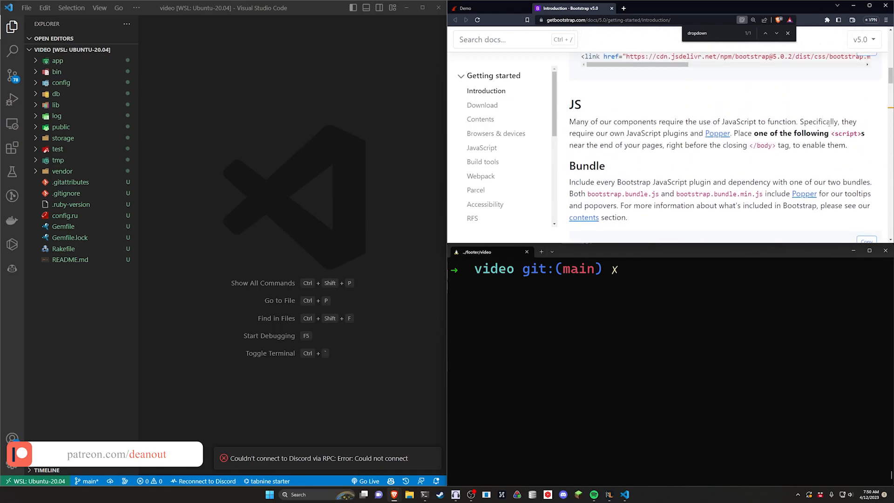
scroll(up, 3)
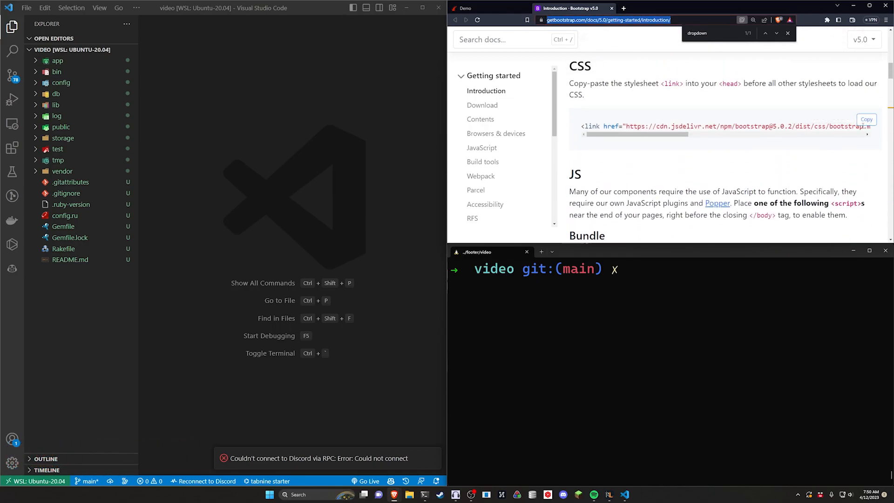
Open app/views/layouts/application.html.erb from the Explorer to add the Bootstrap CDN tags.
click(56, 82)
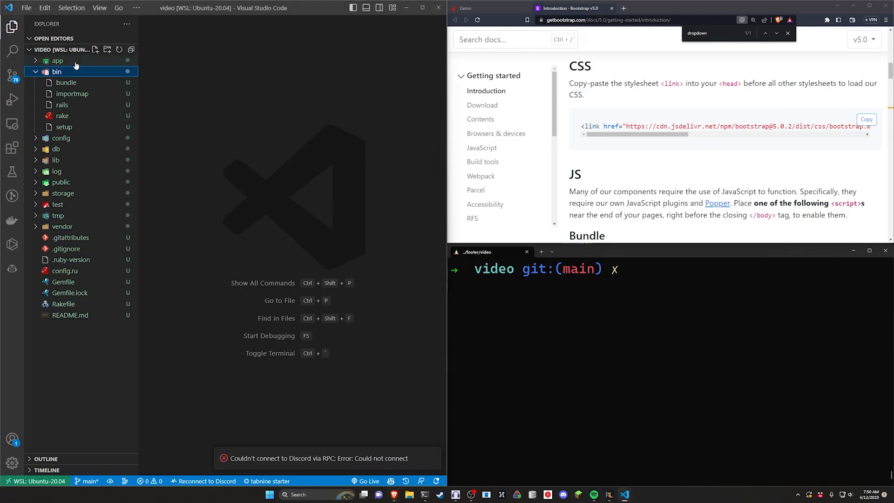
click(58, 61)
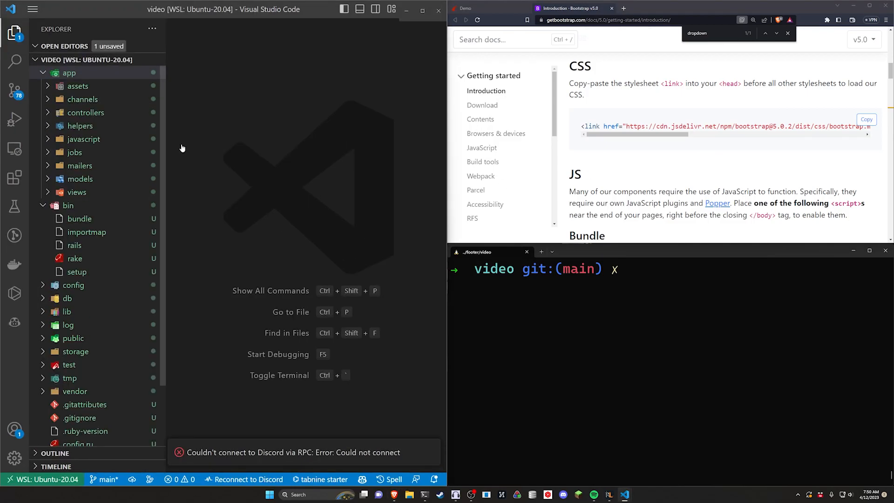
click(76, 192)
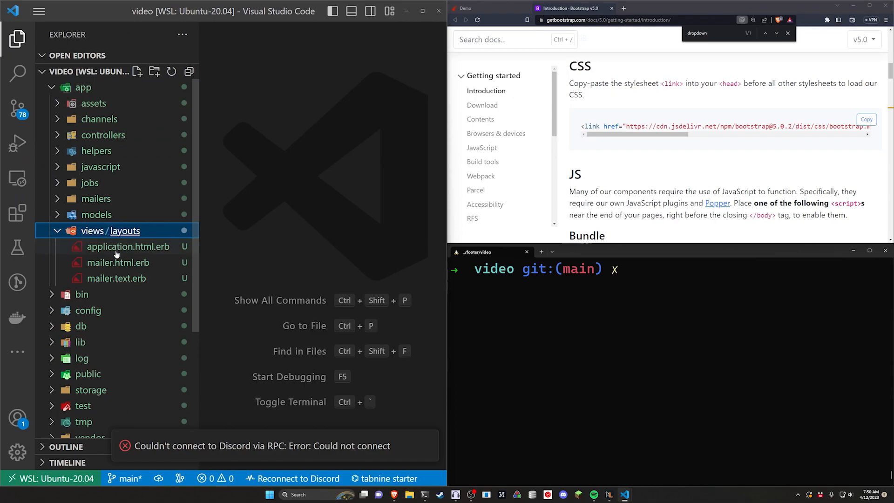
click(128, 246)
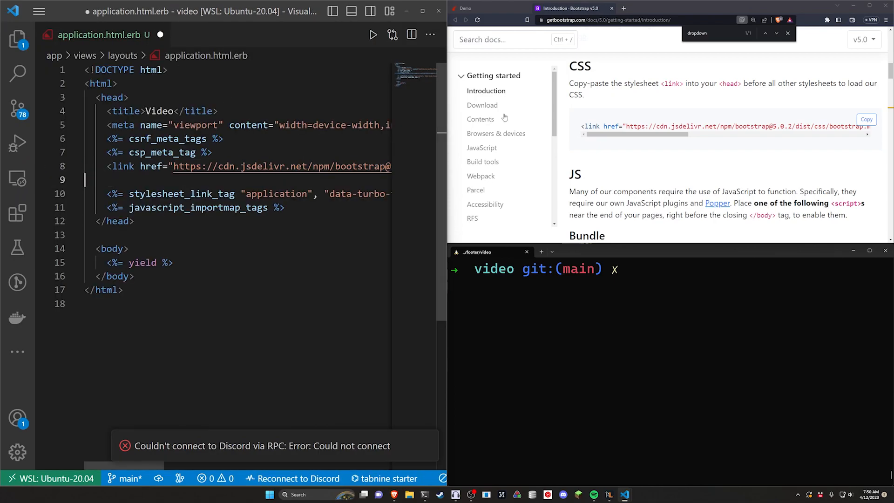
scroll(down, 3)
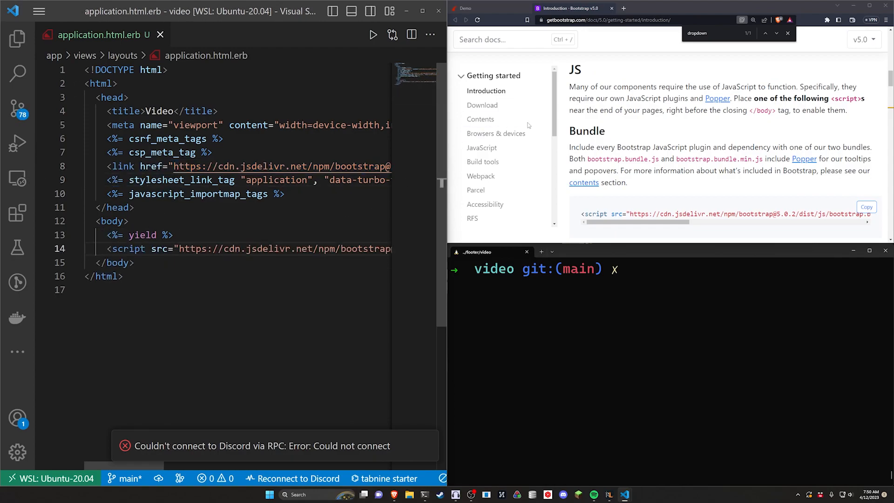
Focus the terminal and start typing a rails scaffold generator command.
click(627, 313)
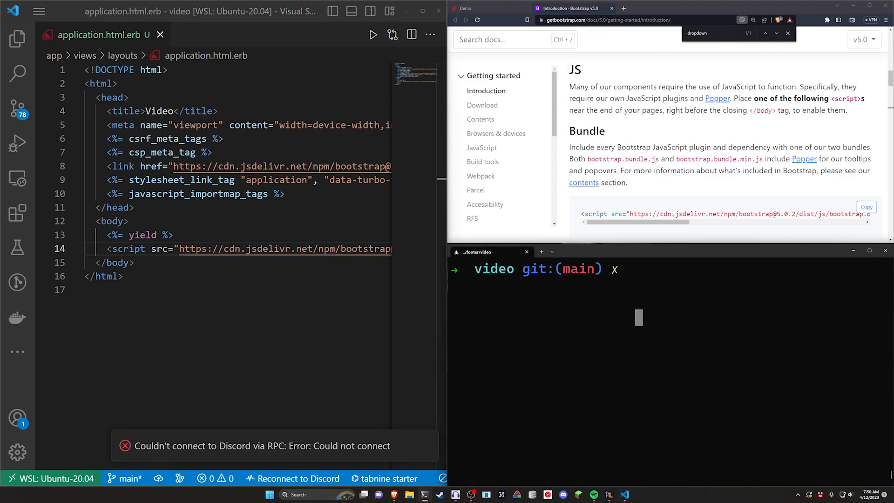
text(rails g scafffol)
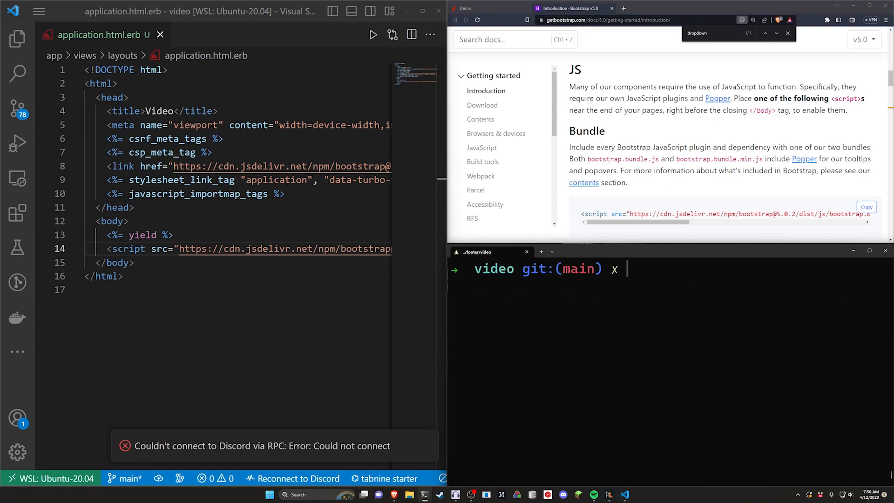
Run 'rails g stimulus copyright' to create copyright_controller.js, then check the running app page.
text(rails g)
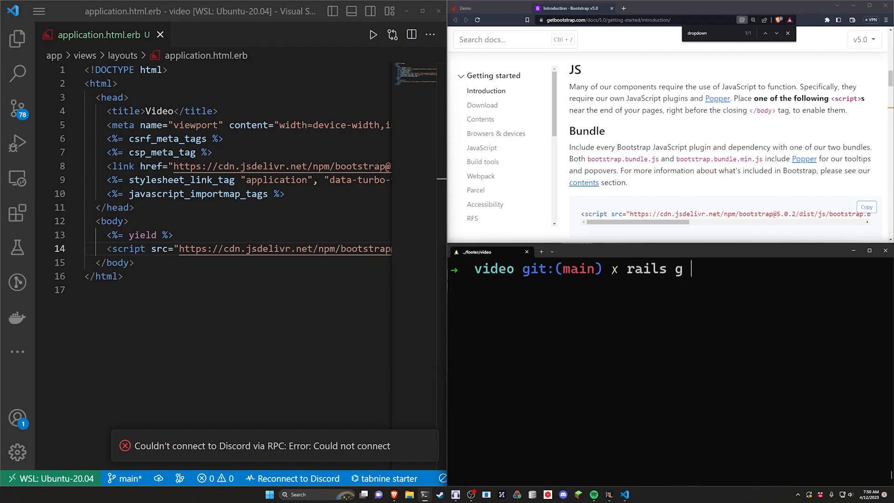
text(stimulus)
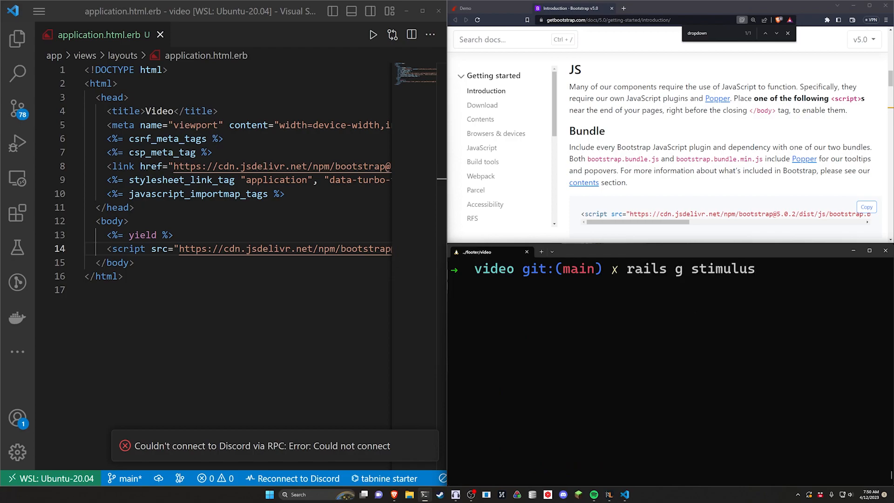
key(Return)
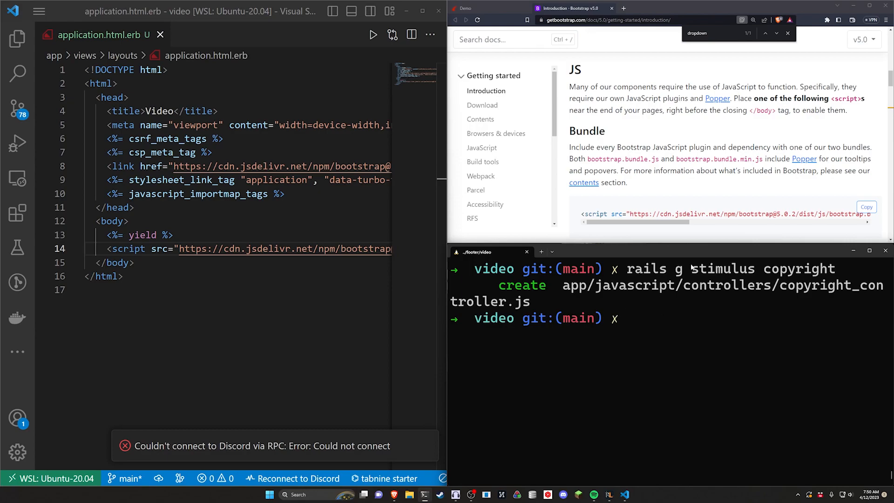
click(468, 8)
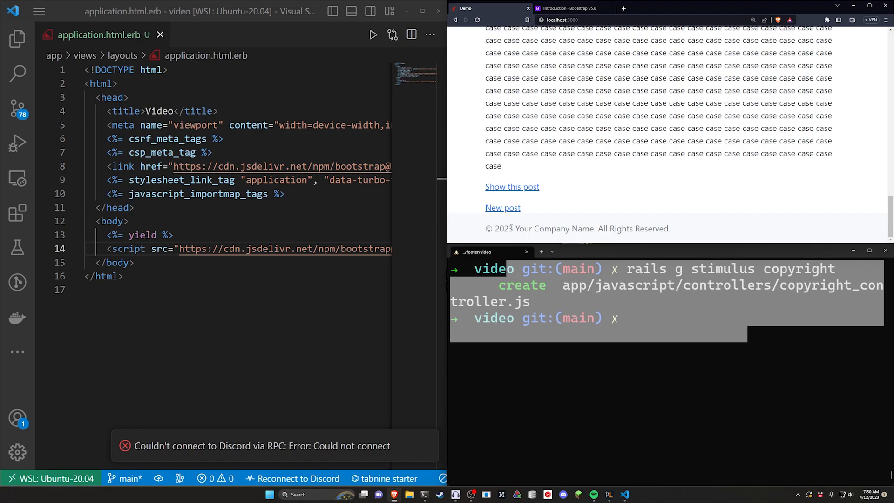
double_click(501, 230)
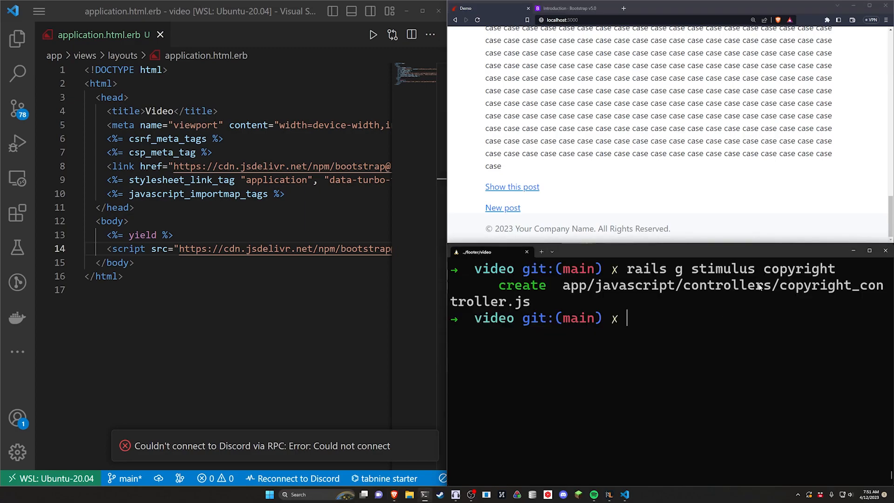
mouse_move(528, 242)
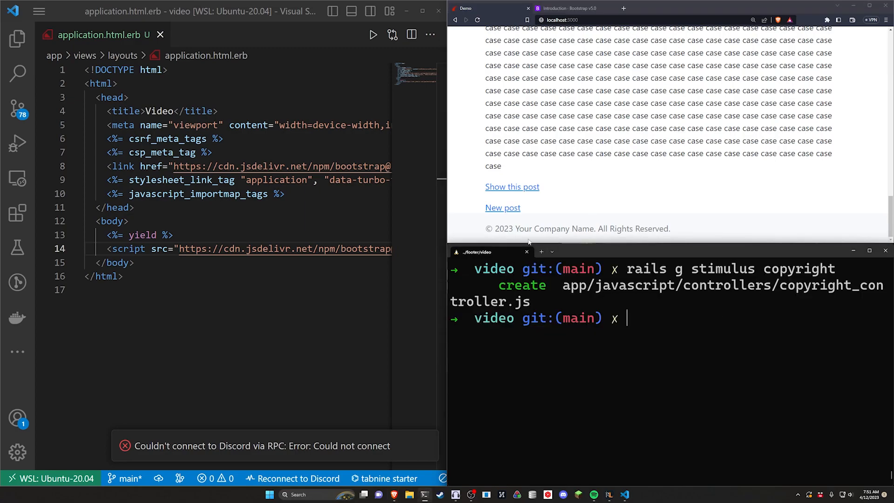
mouse_move(680, 258)
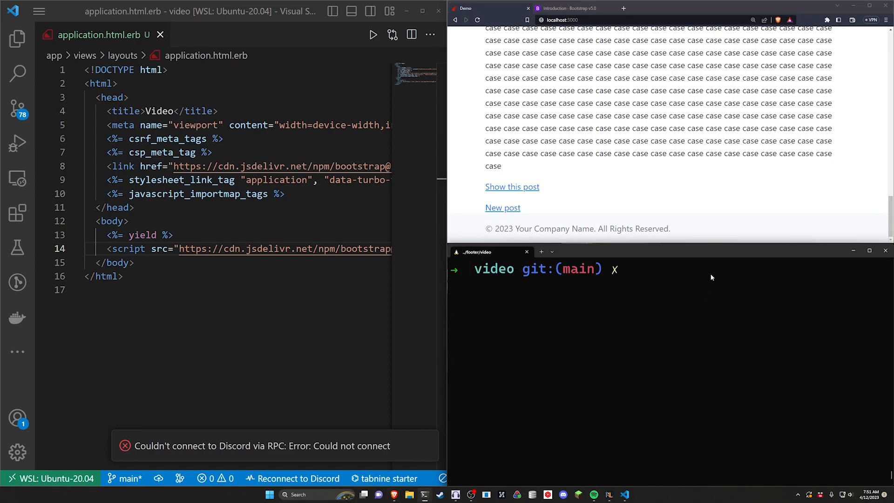
Start the Rails server, open routes.rb, dismiss the Solargraph notice and run the pending migration.
text(rails s)
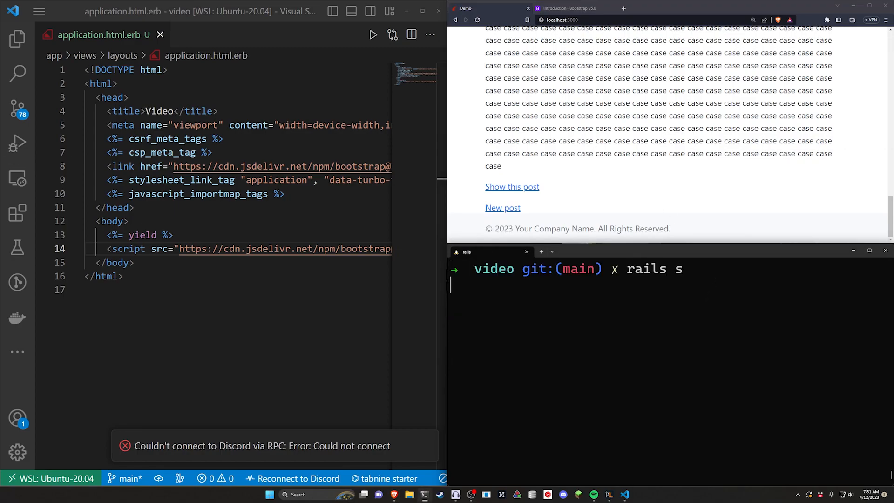
click(17, 39)
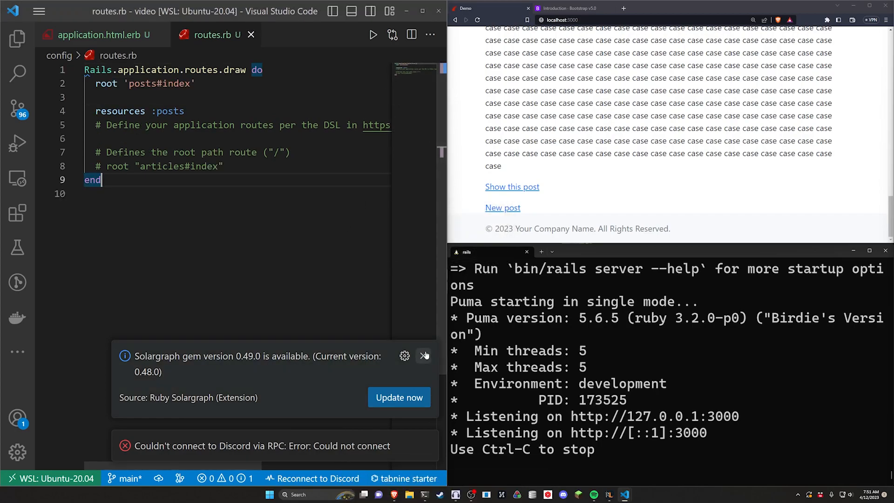
click(424, 356)
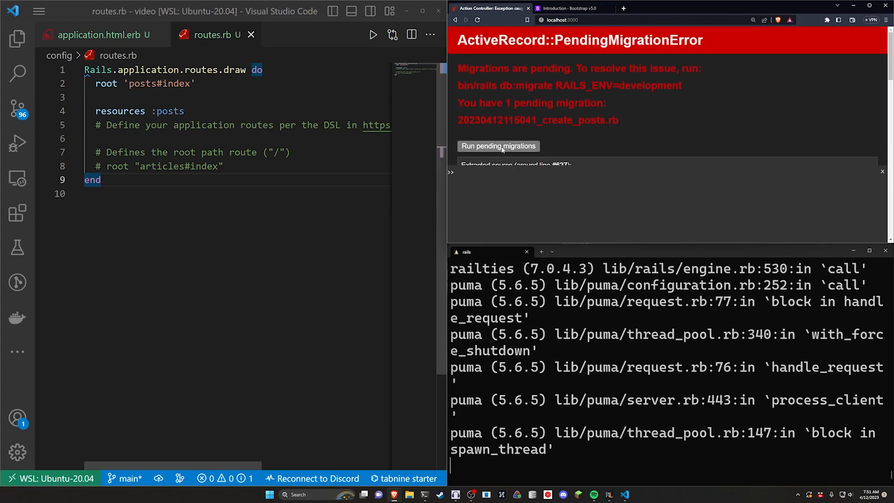
click(497, 146)
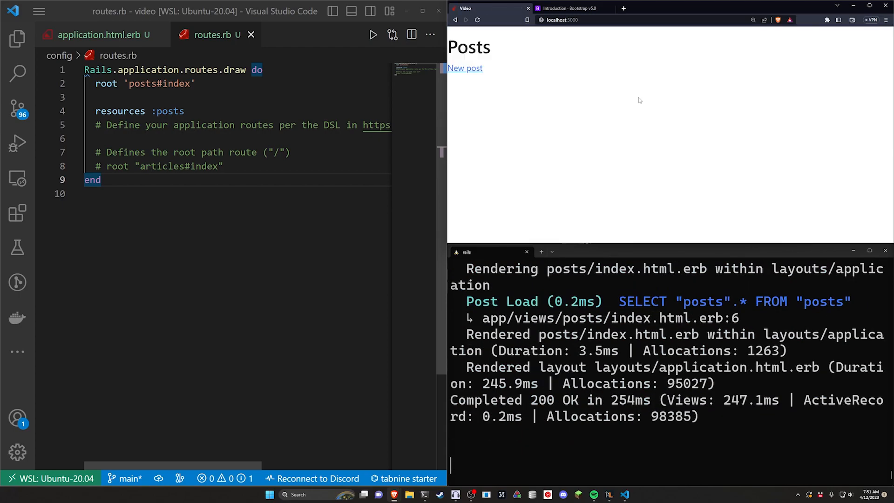
click(97, 34)
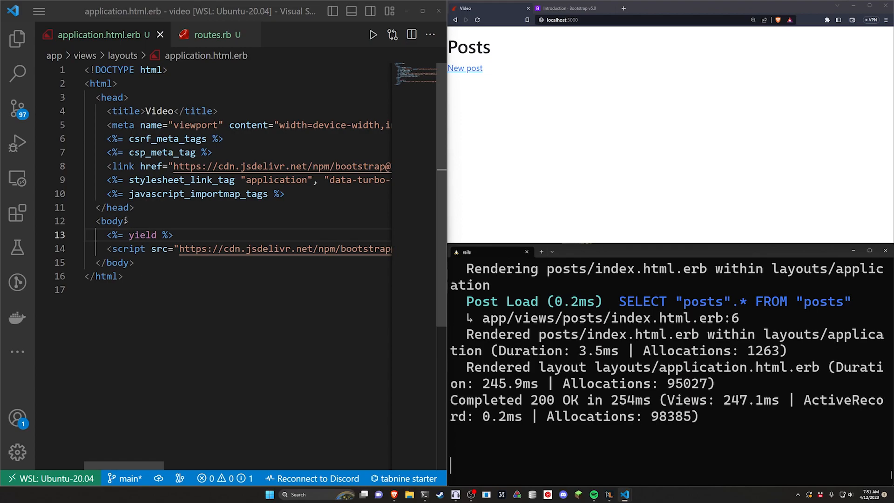
Give <body> class="d-flex flex-column h-100" and add a temporary 'test' line below the yield.
text(class="d-flex flex-column h-100")
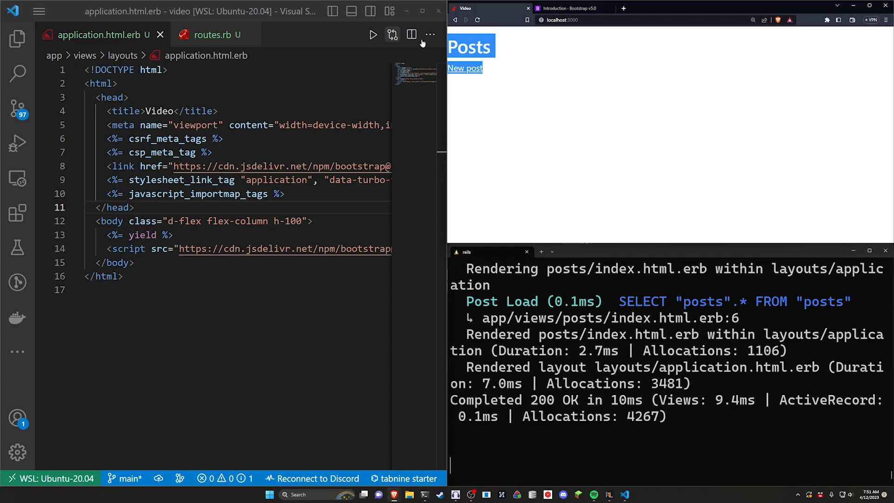
double_click(231, 222)
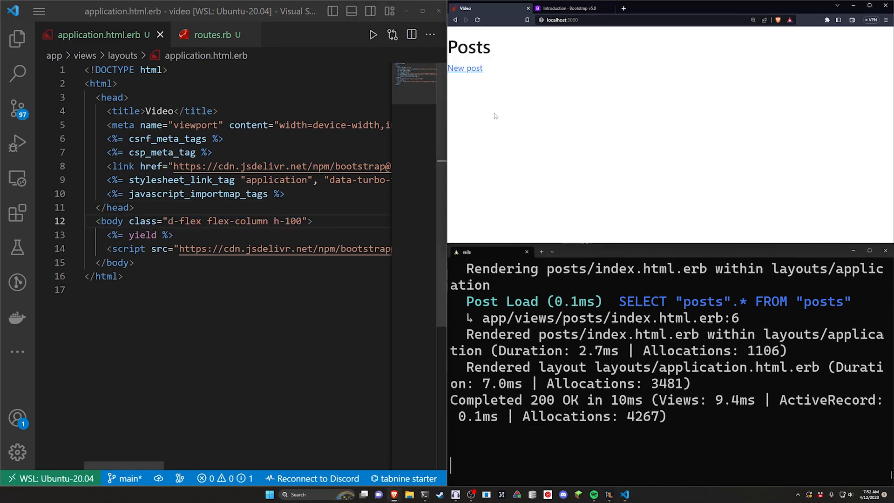
text(test)
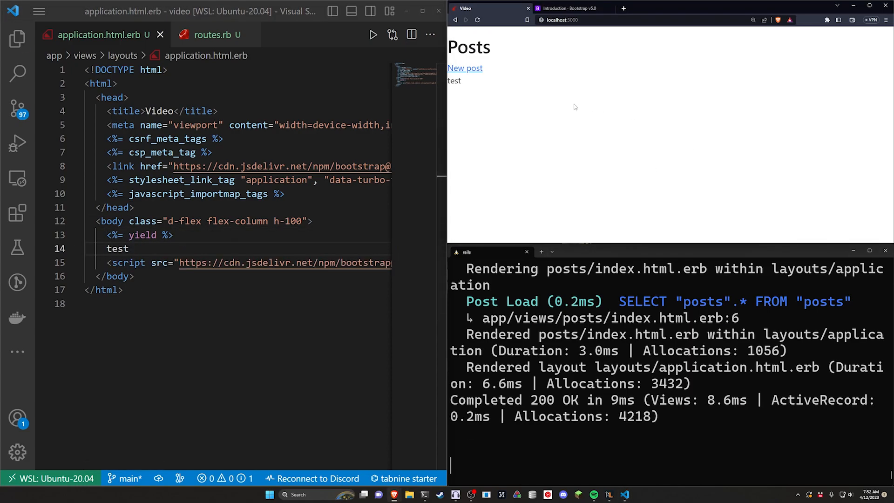
double_click(455, 81)
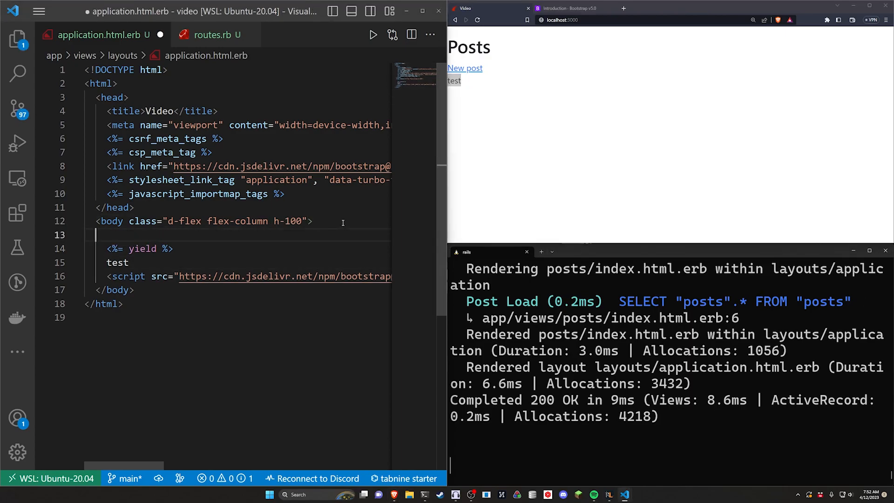
Wrap the yield in <main class="flex-shrink-0">...</main> and save.
text(<main class="flex-shrink-0">)
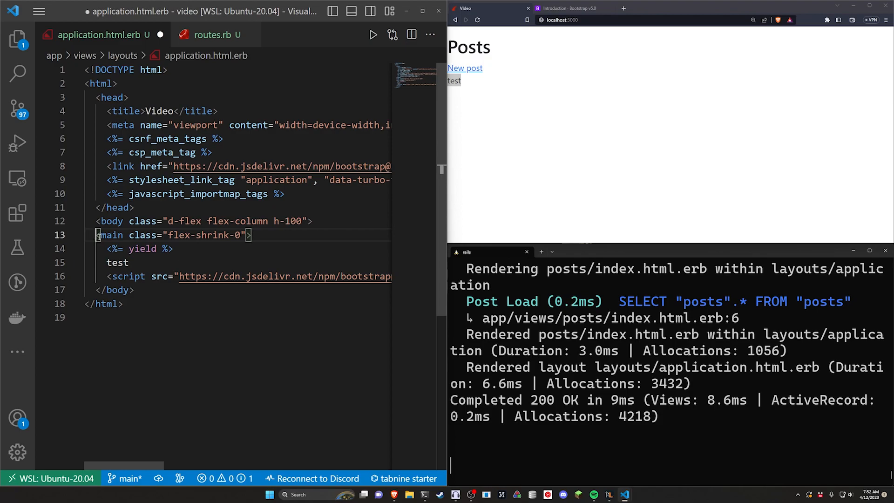
key(enter)
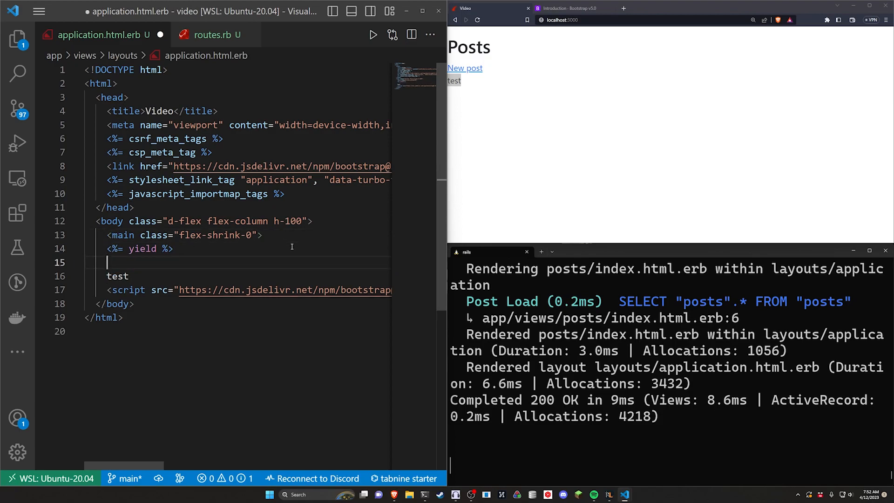
text(</main>)
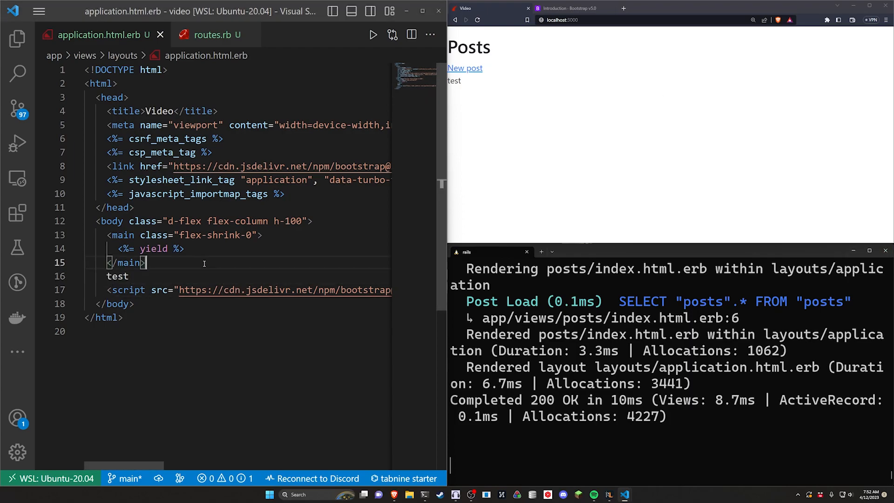
Wrap test in <footer class="footer mt-auto py-3 bg-light"> with a <div class="container"> and check it in the browser.
text(<footer class="footer mt-auto py-3 bg-light">)
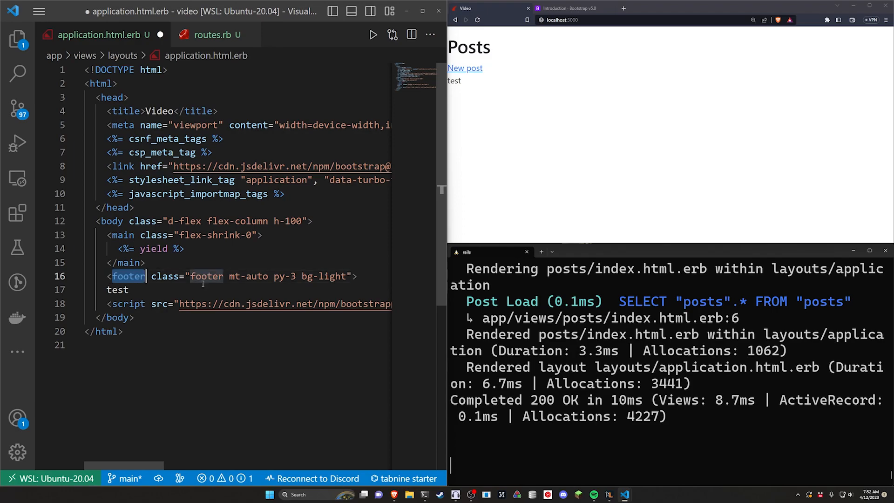
text(</fl)
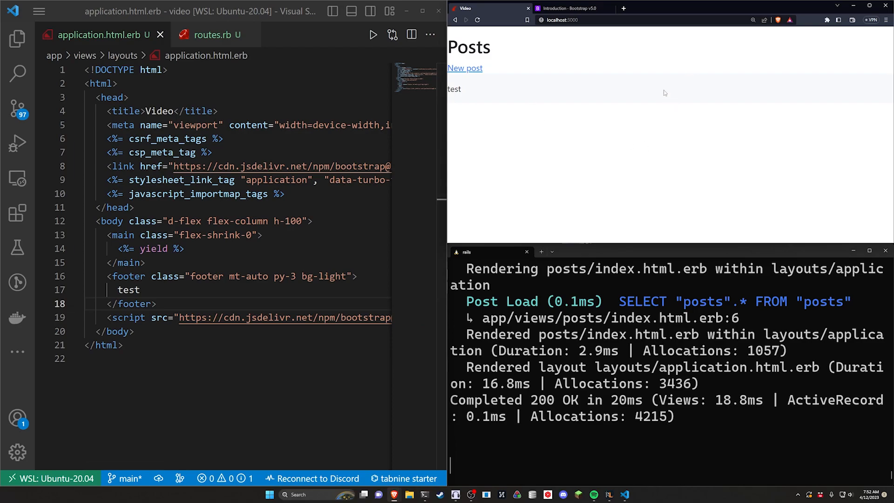
double_click(325, 276)
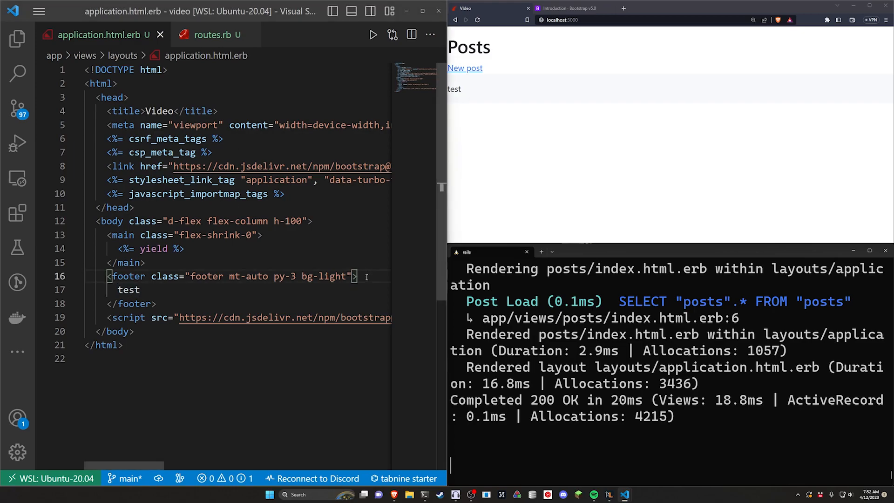
text(<div class="container">)
text(</div>)
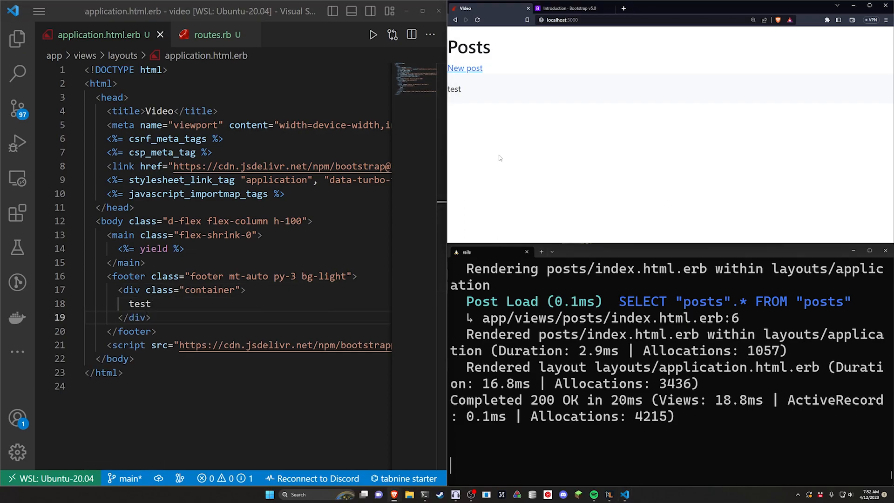
click(477, 19)
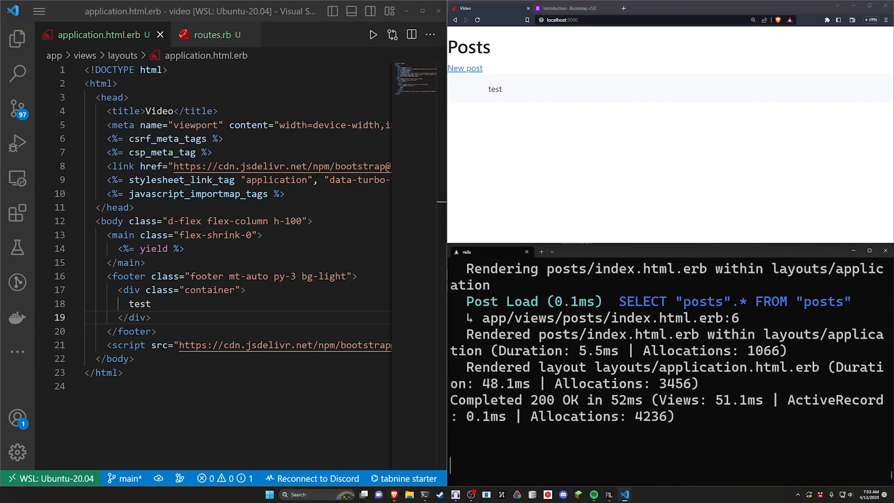
mouse_move(538, 80)
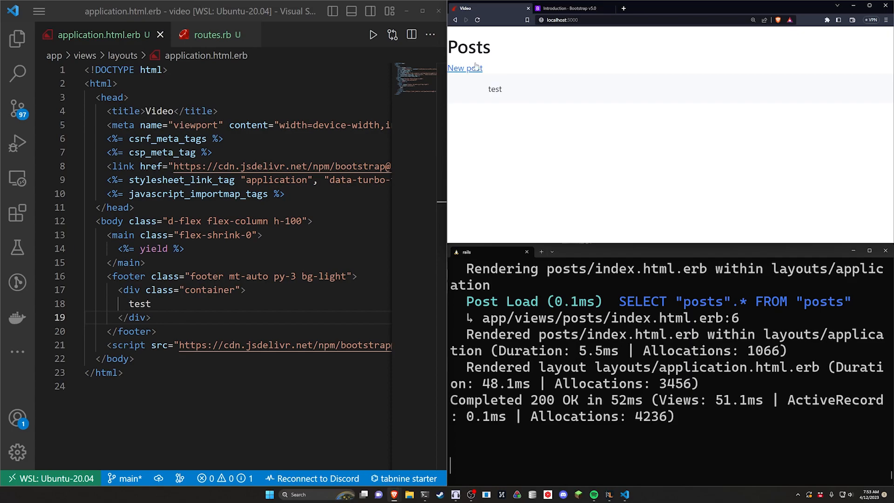
double_click(494, 89)
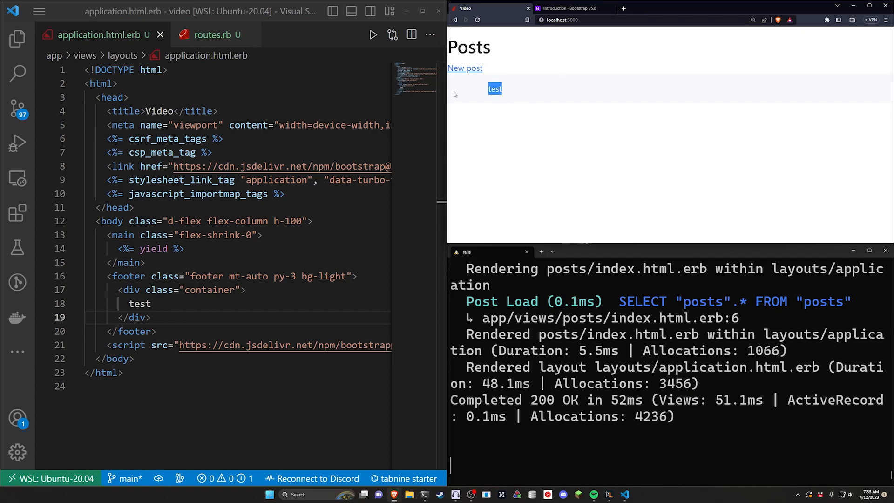
Add <span class="text-muted"> inside the container around the test placeholder.
click(246, 290)
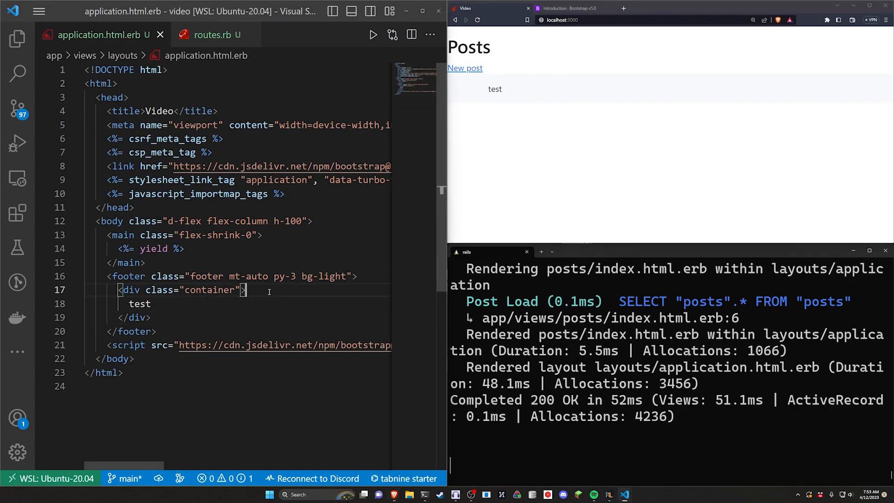
text(<span class="text-muted">)
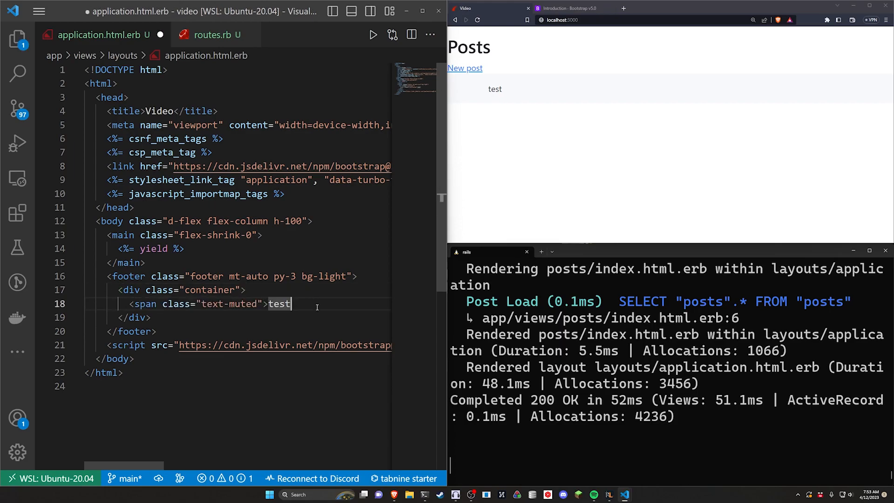
text(</span>)
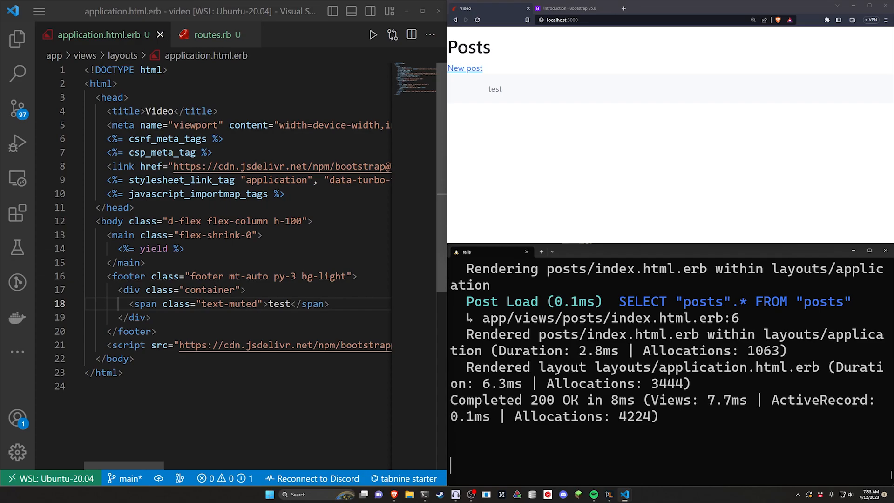
double_click(278, 303)
text(<span id="currentYear" data-controller="copyright">)
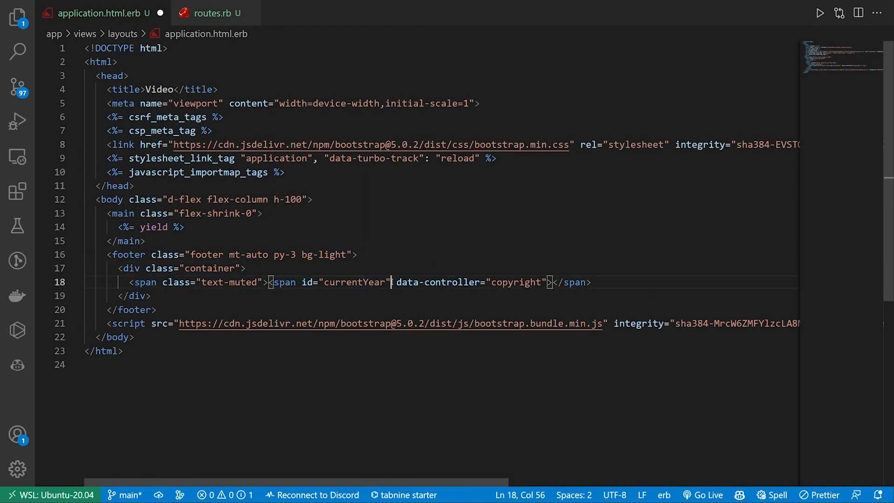
Replace test with <span data-controller="copyright"></span> followed by 'Your Company Name. All Rights Reserved.'.
double_click(346, 281)
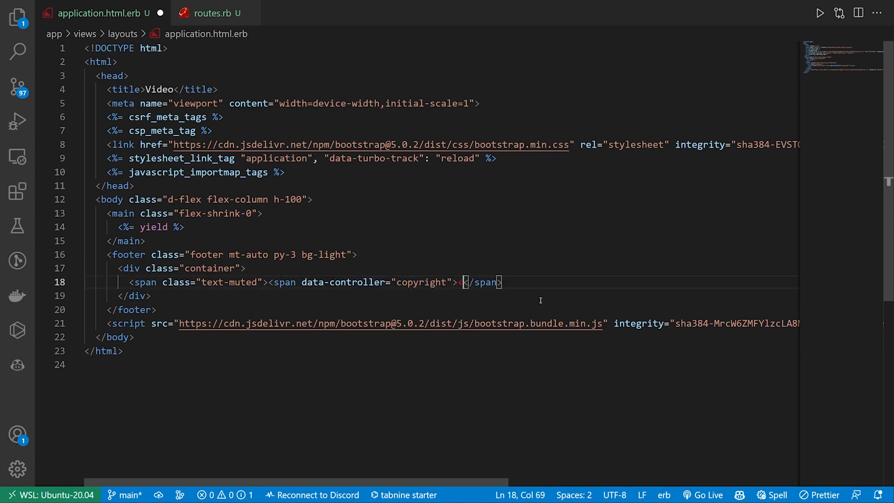
text(</span>)
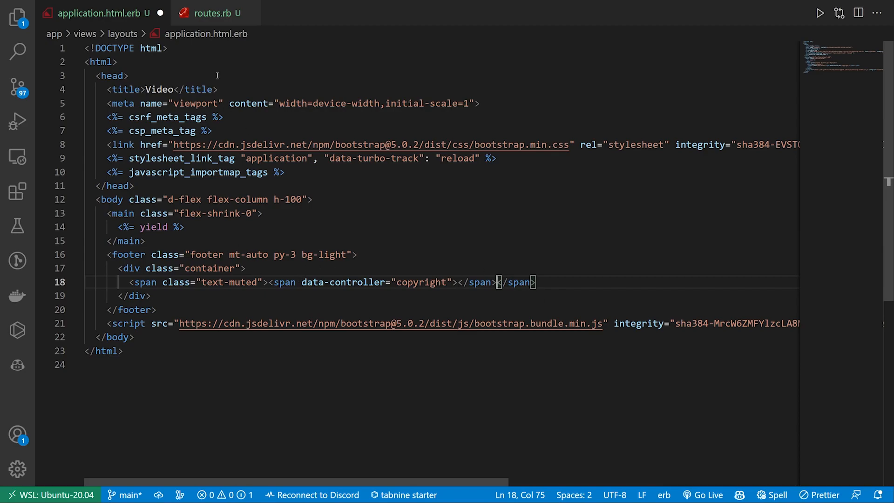
double_click(421, 281)
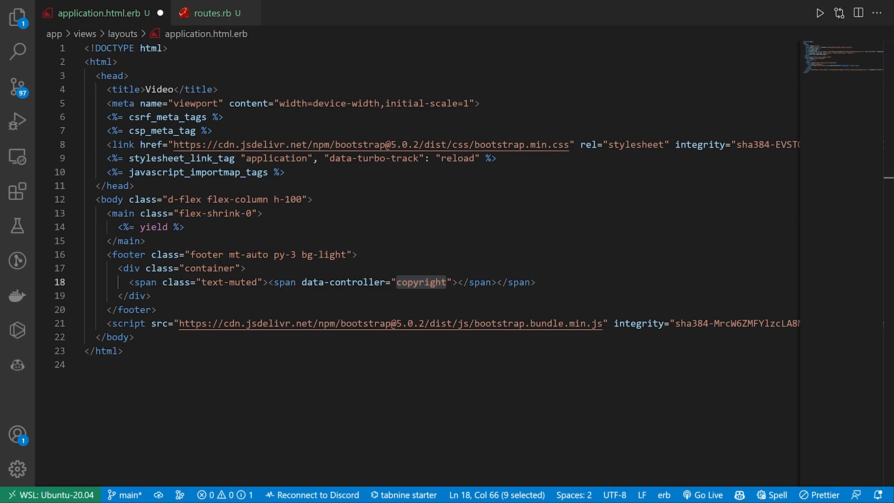
click(498, 282)
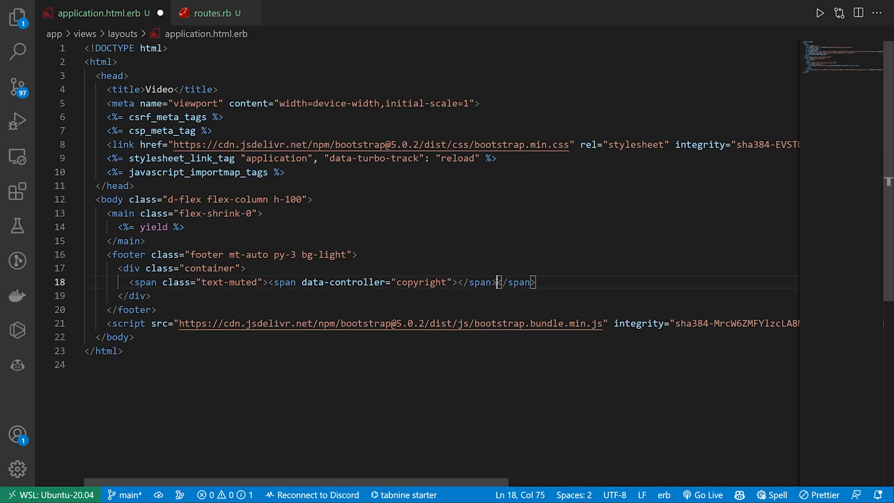
text(Your Company Name. All Rights Reserved.)
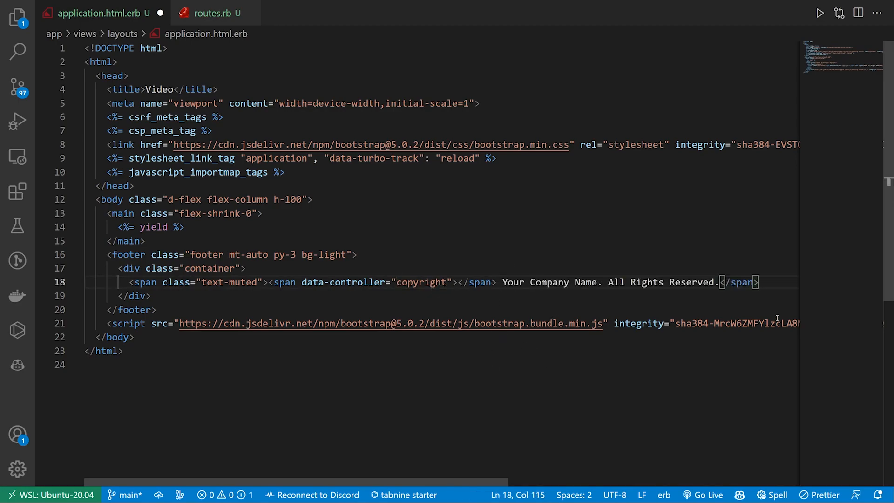
Replace the Your Company Name placeholder with Deanin LLC.
double_click(549, 281)
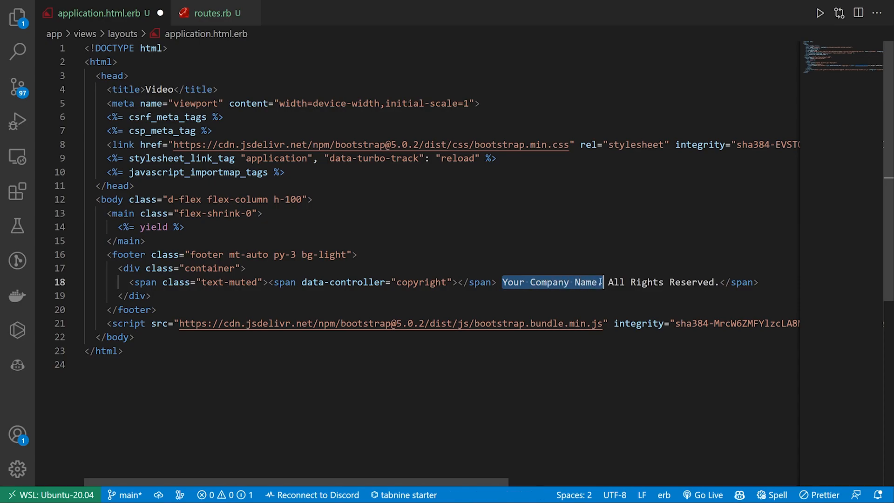
text(Deanin)
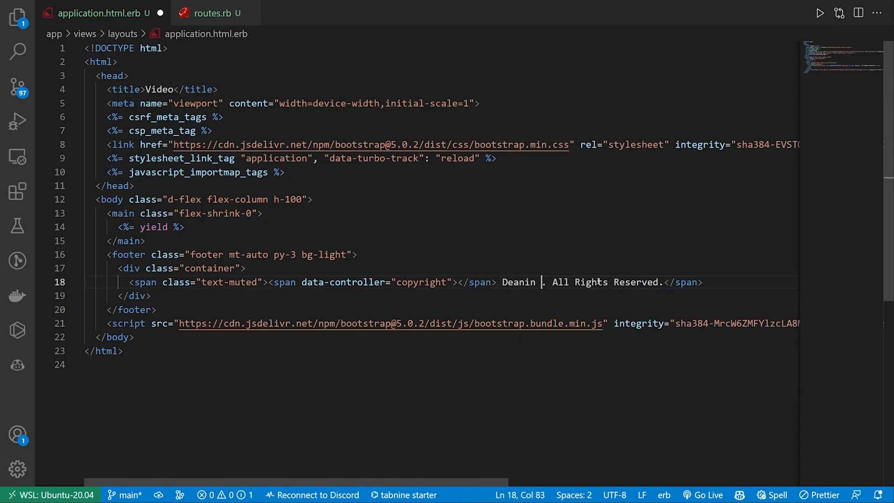
text(LLC)
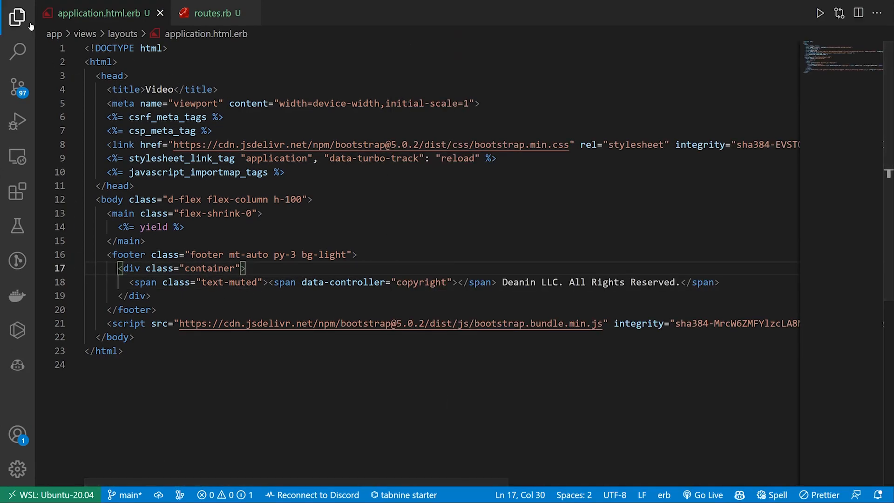
In copyright_controller.js connect(), set currentYear from new Date() and innerHTML to `© ${currentYear}`.
click(17, 17)
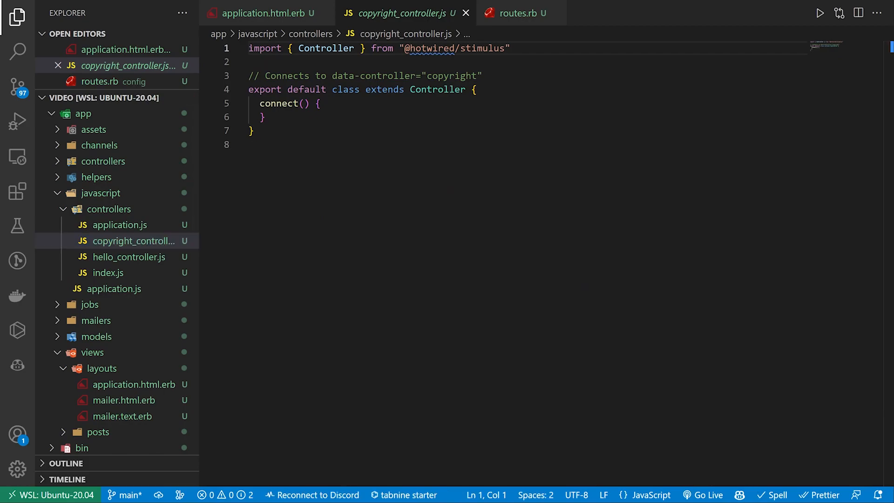
mouse_move(515, 99)
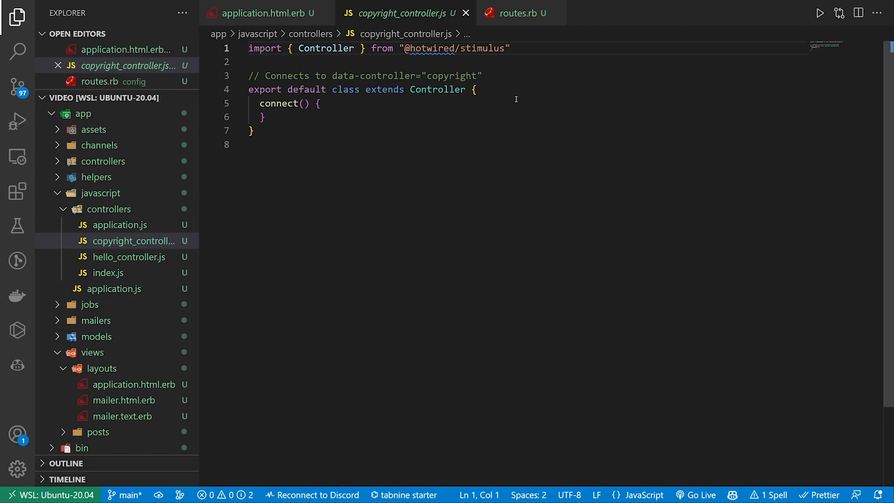
text(const currentYear = new Date().getFullYear();)
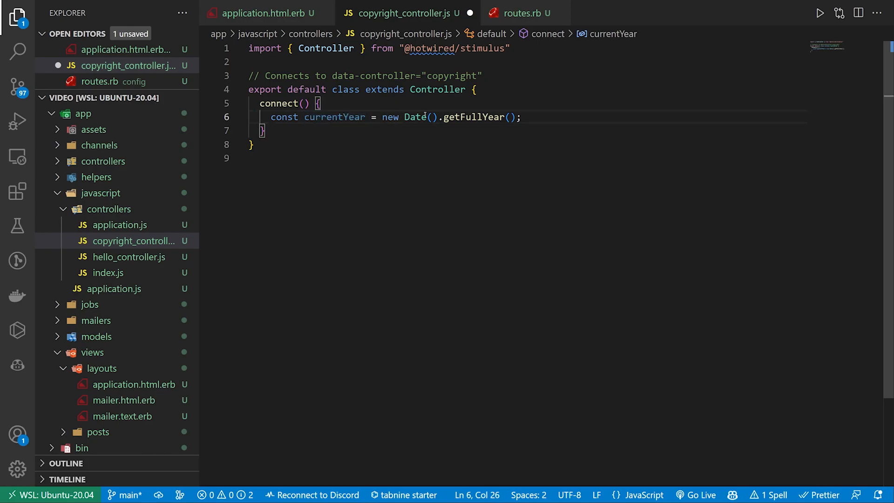
double_click(472, 117)
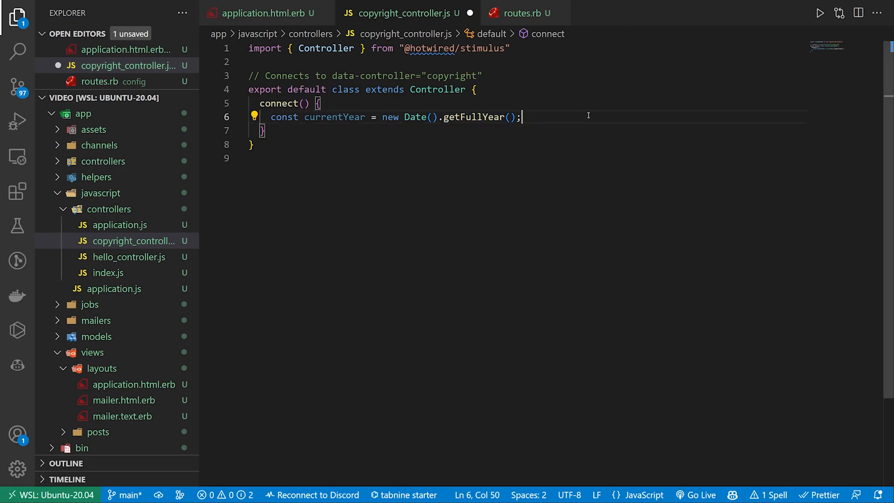
text(this.element.innerHTML = `© ${currentYear}`;)
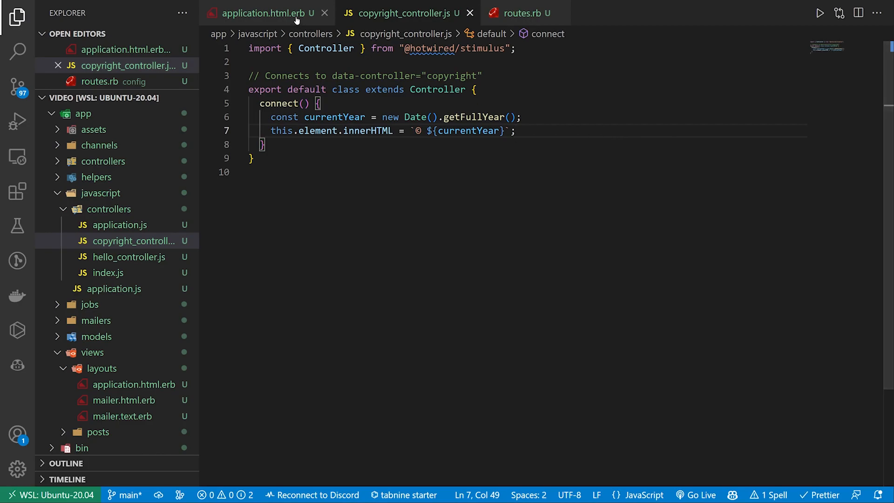
Return to application.html.erb and select the copyright footer block for extraction.
click(259, 12)
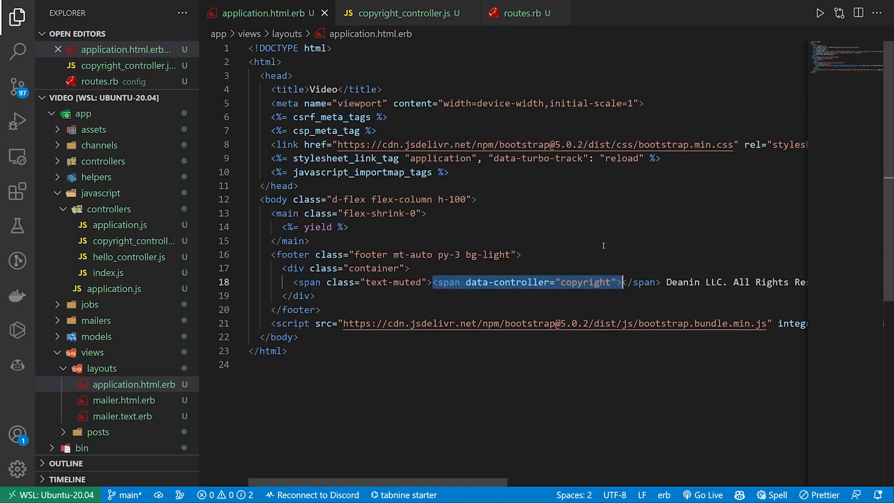
click(399, 12)
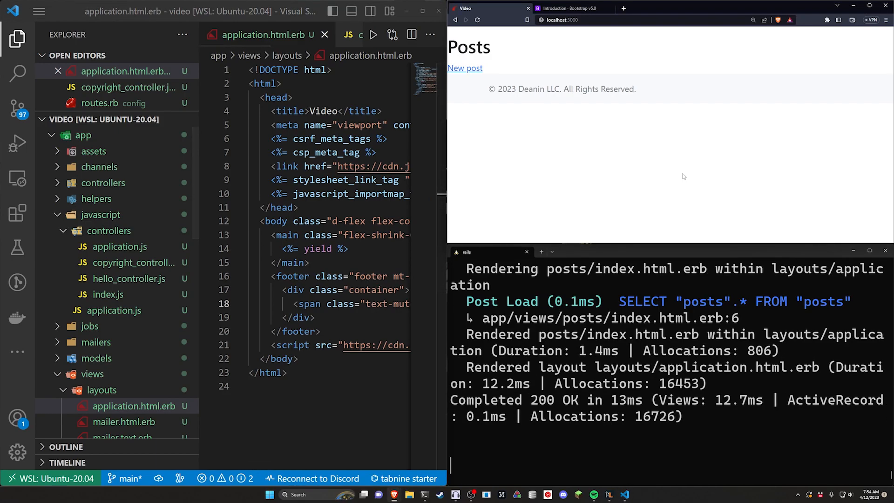
double_click(499, 89)
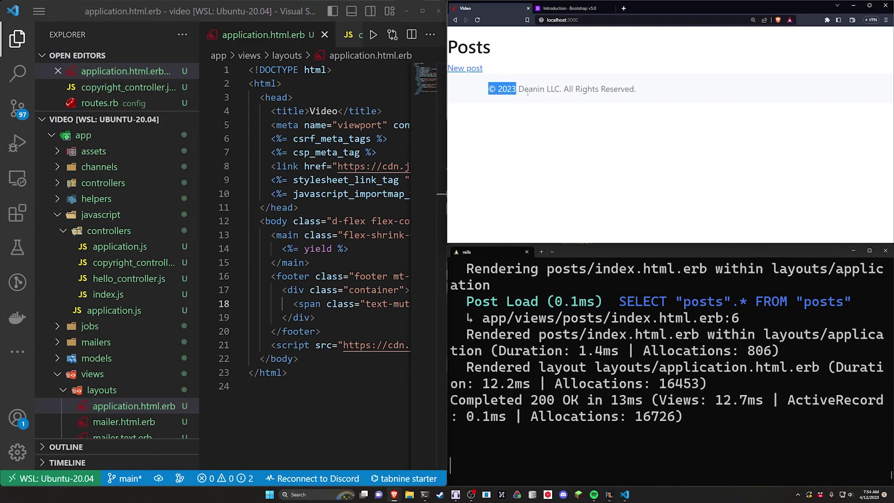
double_click(564, 89)
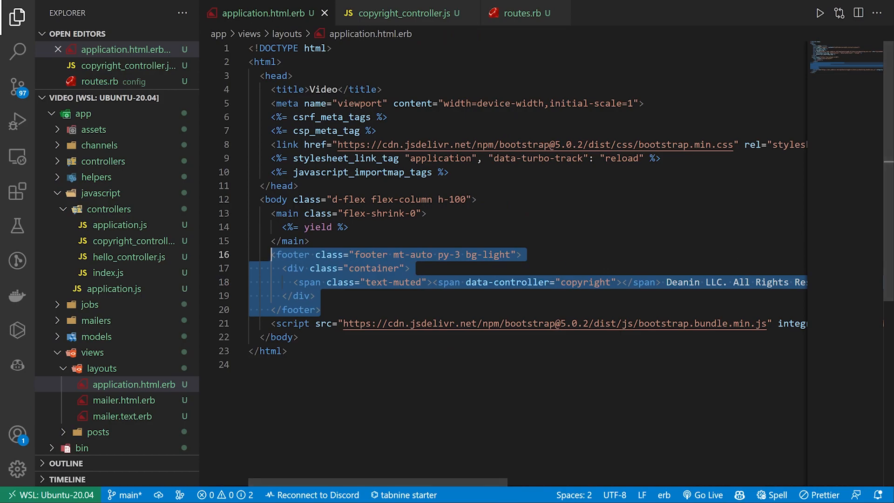
Cut the footer into a new layouts/_footer.html.erb partial, save it, and render it from the layout.
key(Delete)
text(<%= render partial: "layouts/footer" %>)
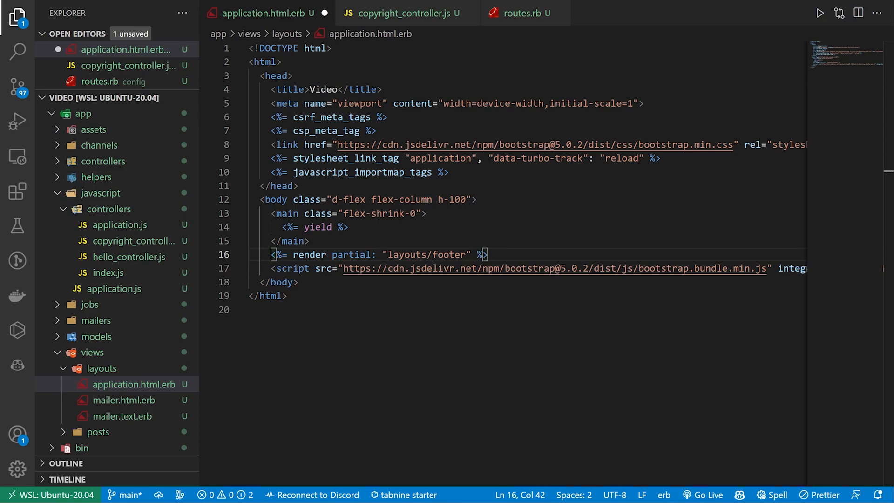
right_click(102, 368)
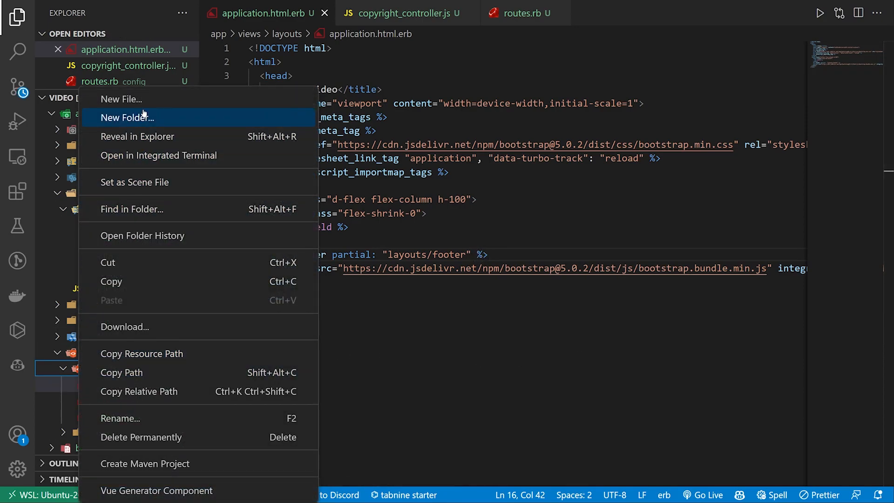
click(120, 99)
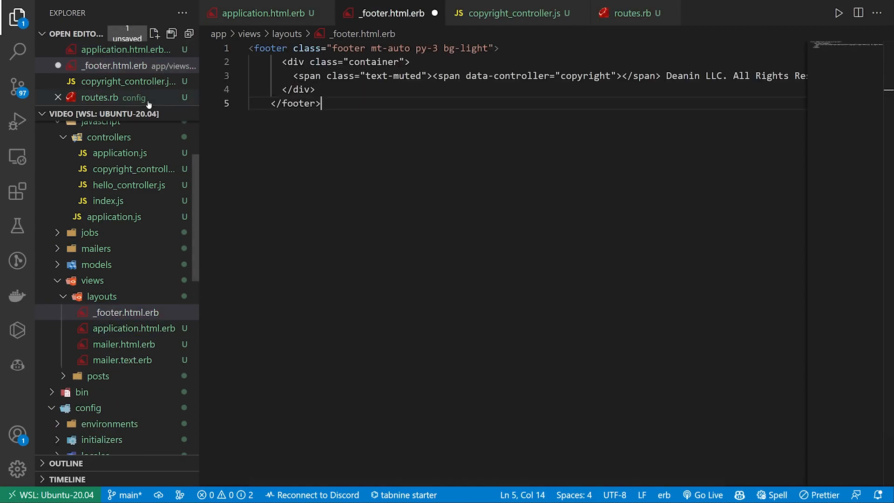
key(ctrl+a)
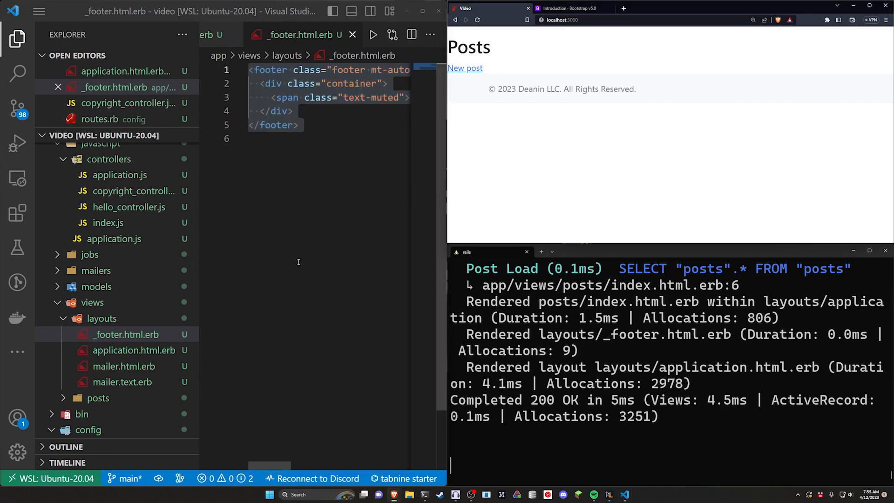
mouse_move(134, 350)
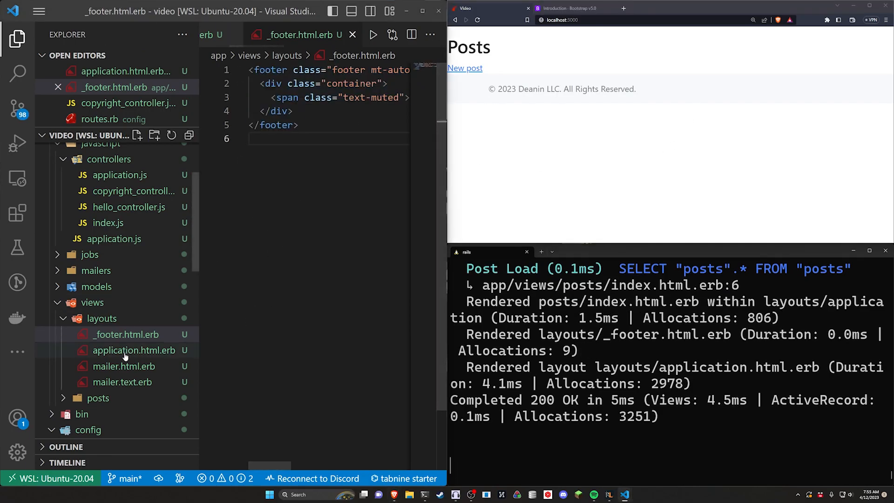
click(133, 350)
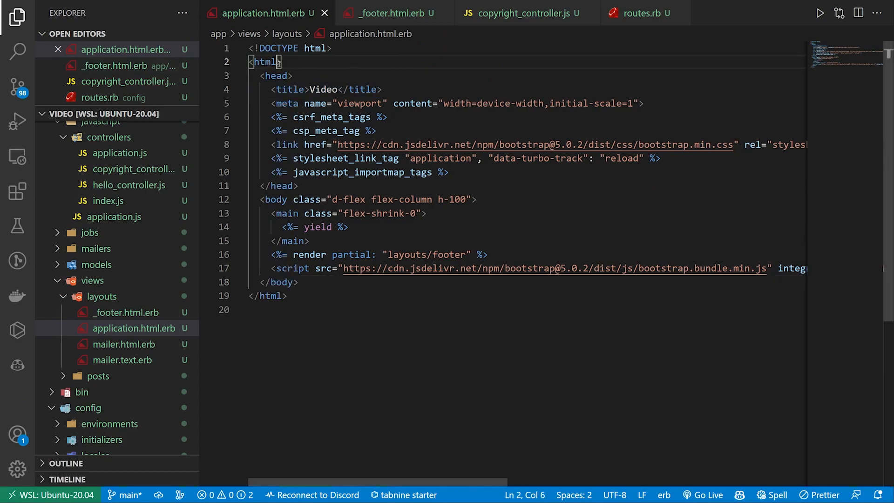
Add class="h-100" to the layout's <html> element and save.
text(class="h-100")
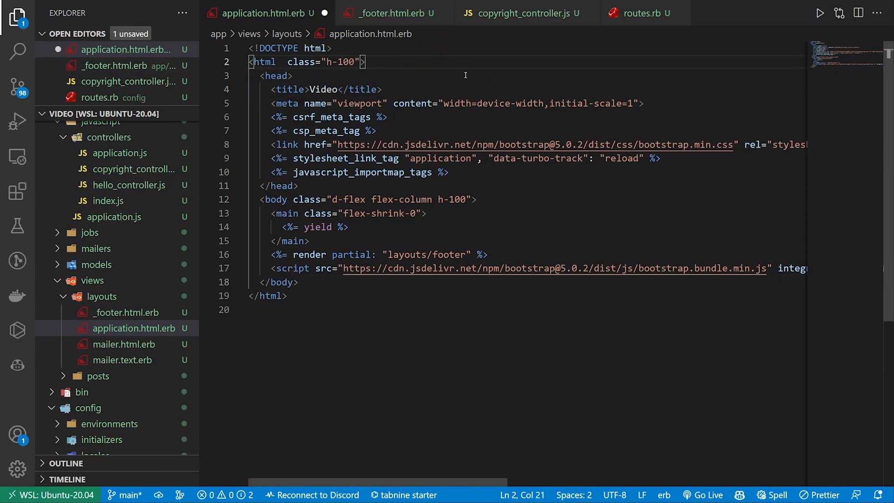
click(284, 62)
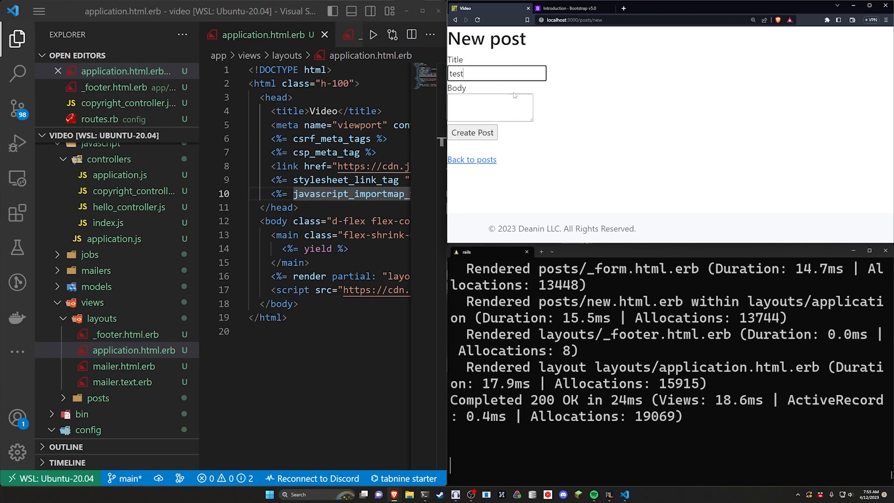
Create a test post titled "case" with a long repeated "case case case" body.
text(case)
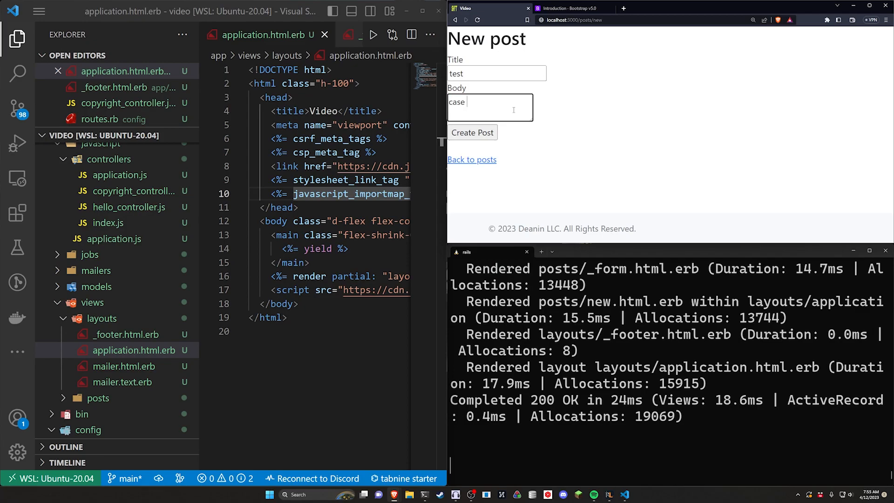
text(case case case case case)
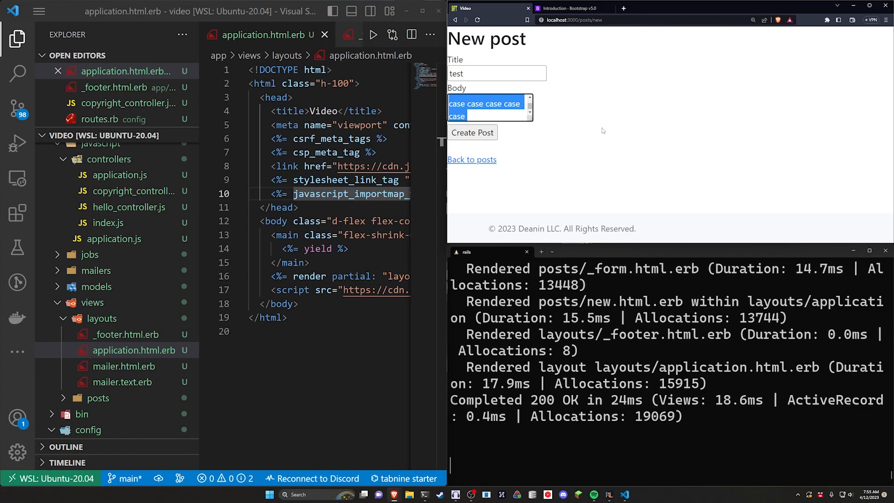
click(602, 130)
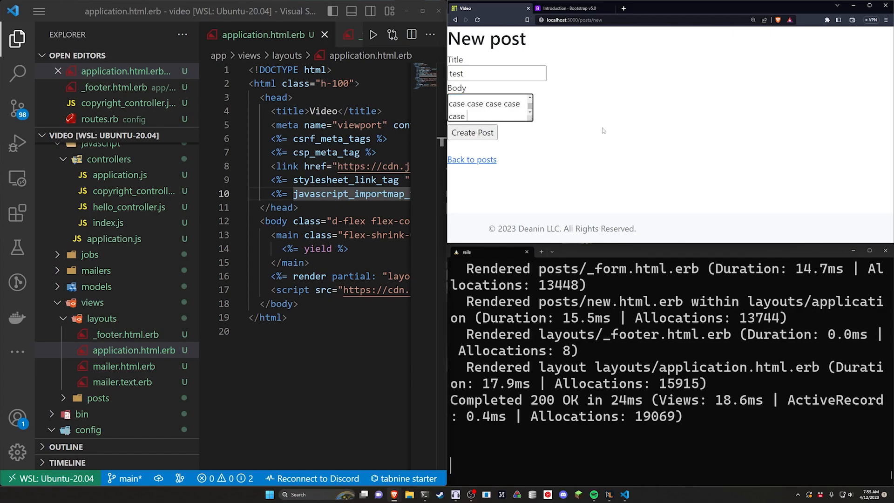
click(472, 132)
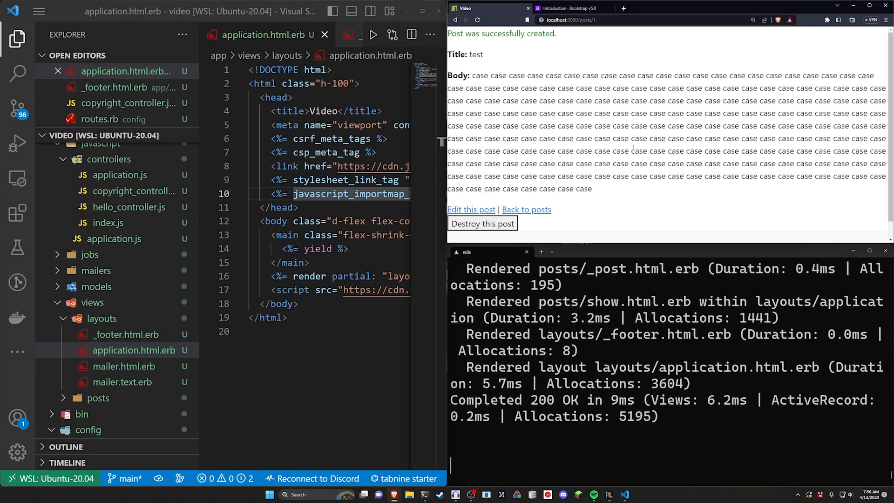
Edit the new post and update it to confirm the footer stays below the content.
click(471, 209)
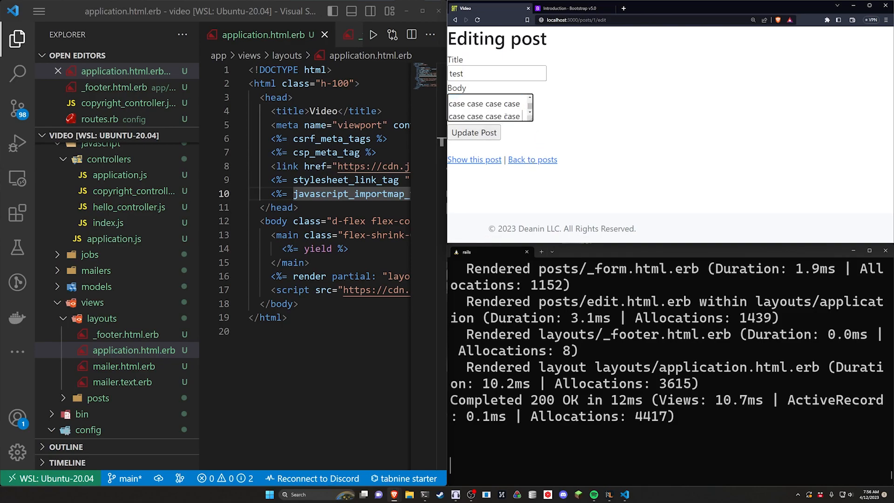
click(473, 132)
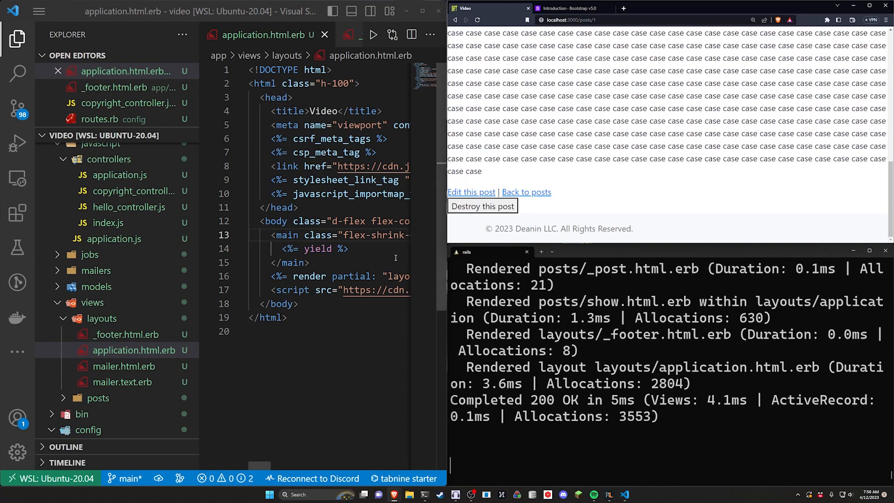
Wrap <%= yield %> in a <div class="container"> inside main, then switch to the Bootstrap docs.
key(Enter)
text(<div class="container">)
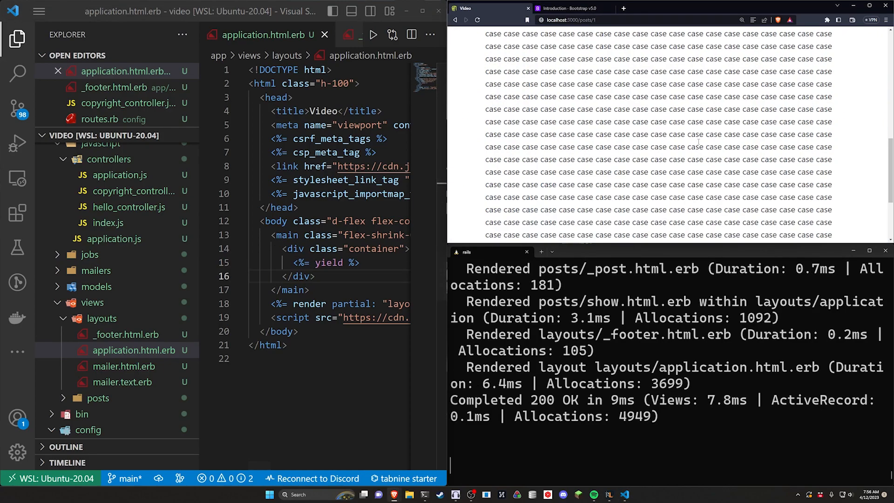
scroll(up, 3)
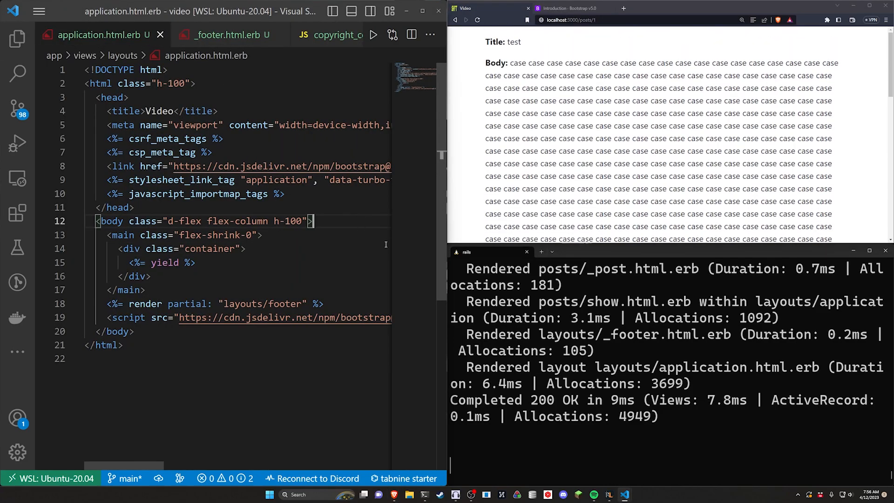
mouse_move(375, 273)
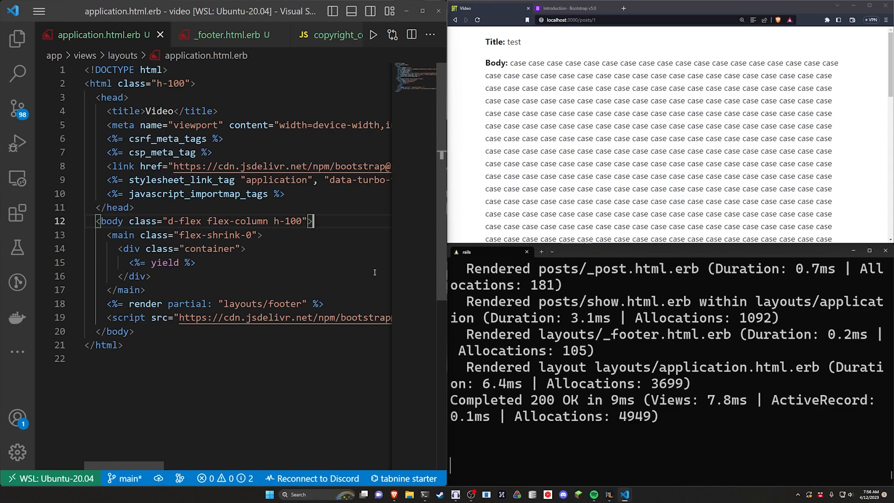
click(570, 8)
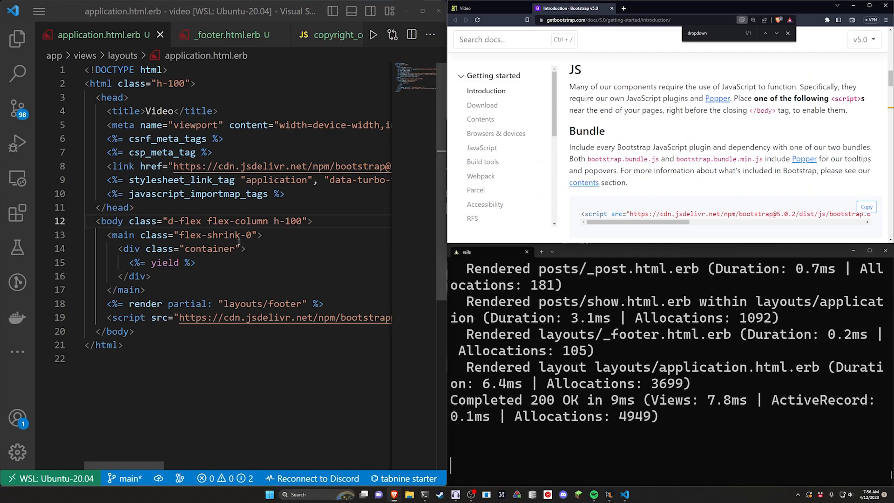
Add an empty <%= %> ERB tag above main in body to hold the navbar render.
key(Enter)
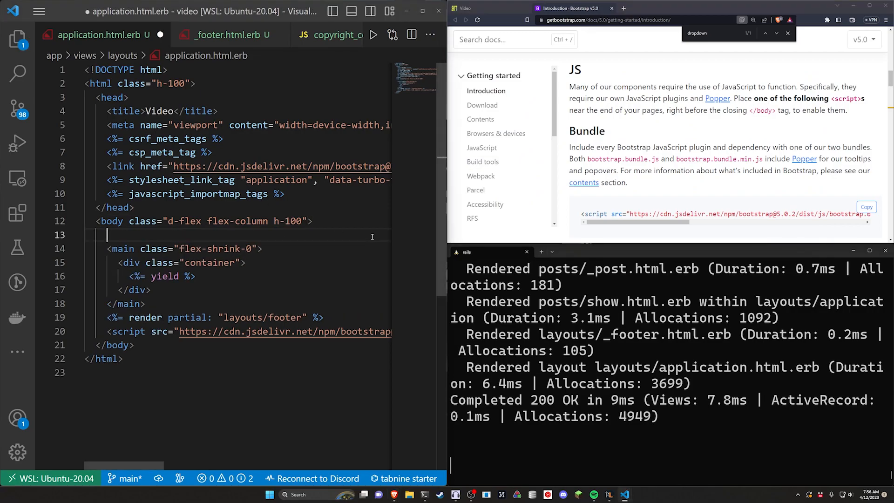
text(<%=  %>)
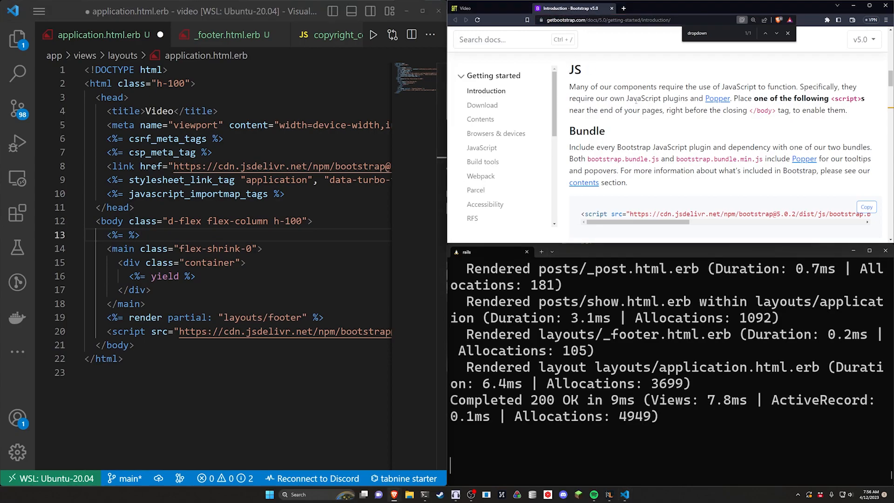
text(navvb)
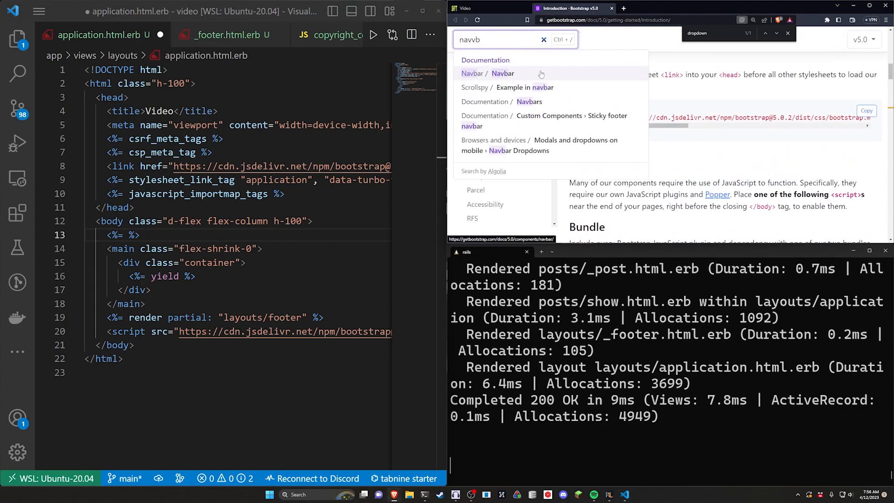
Review the responsive navbar example and markup in Bootstrap's Navbar docs.
click(487, 73)
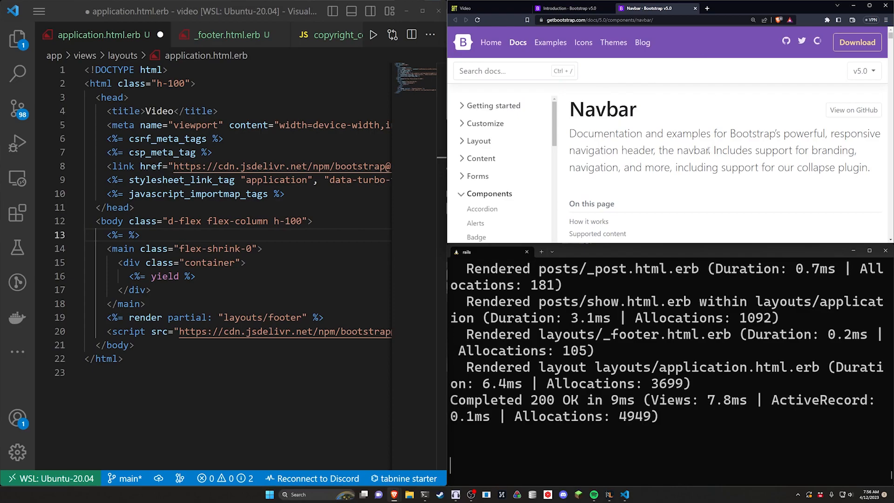
scroll(down, 3)
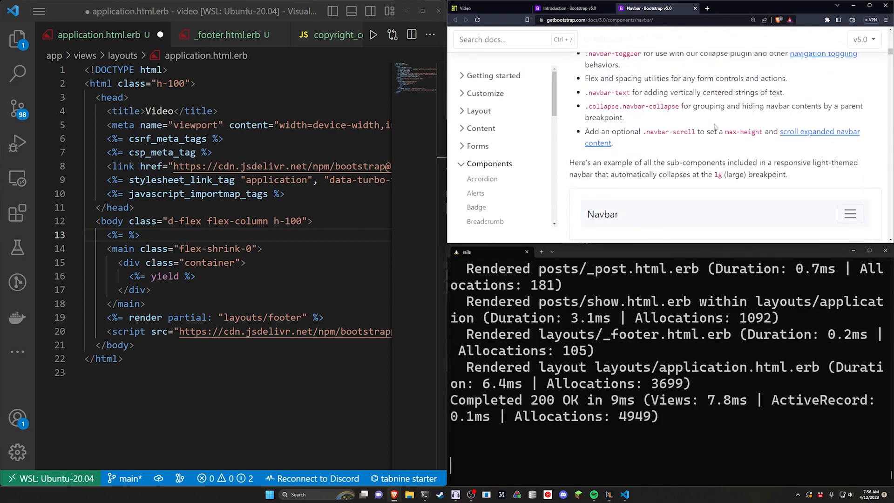
scroll(down, 3)
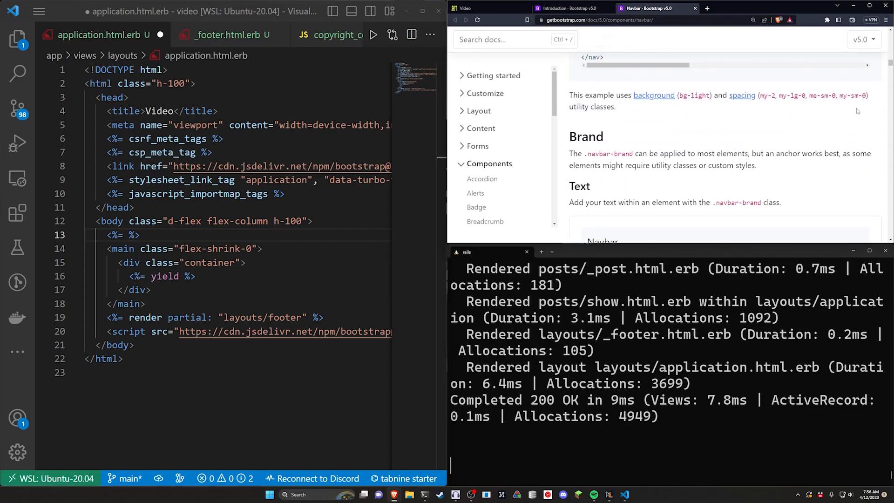
scroll(down, 3)
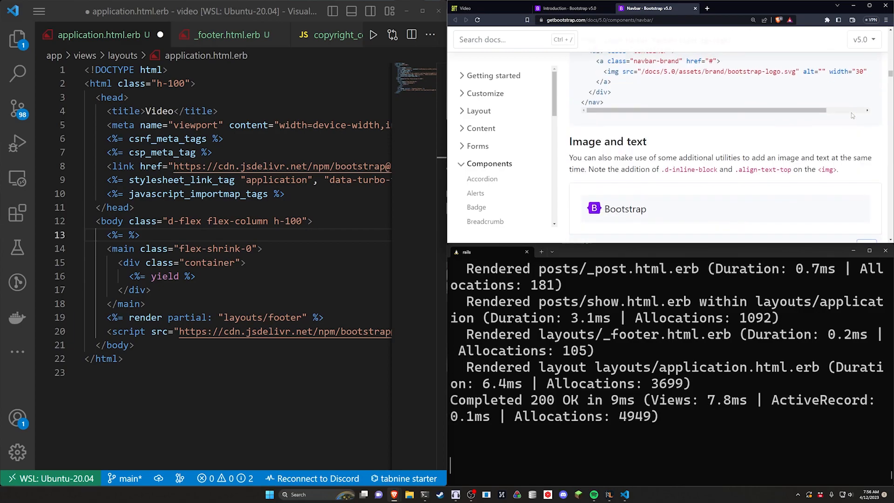
scroll(up, 3)
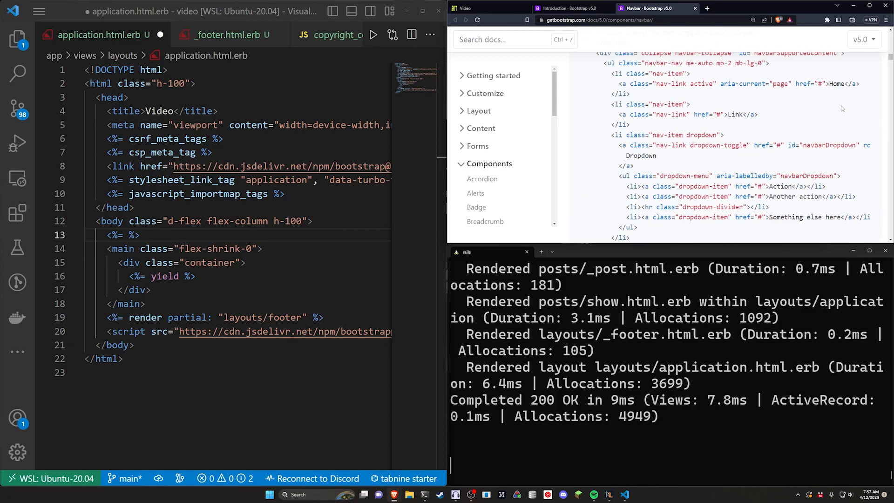
scroll(up, 3)
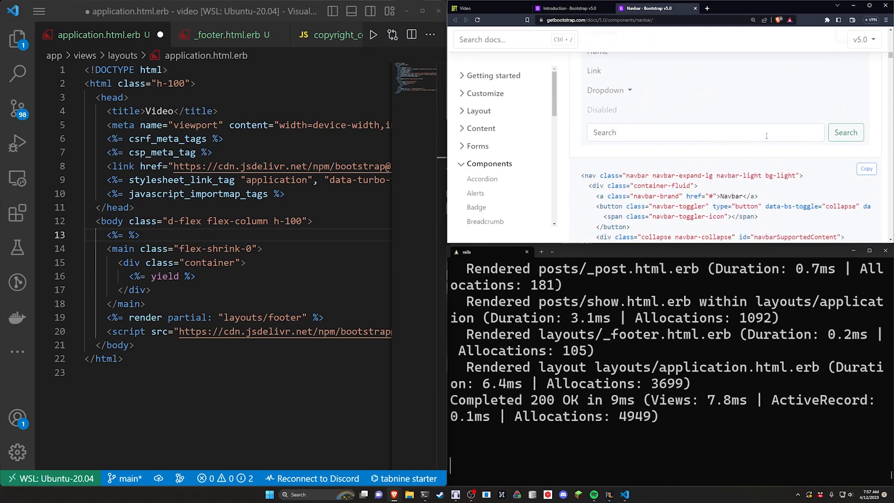
scroll(up, 3)
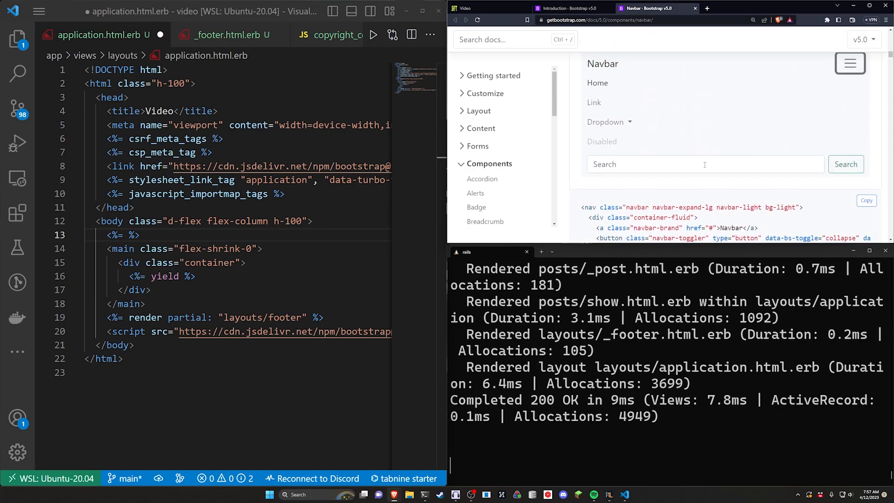
mouse_move(715, 205)
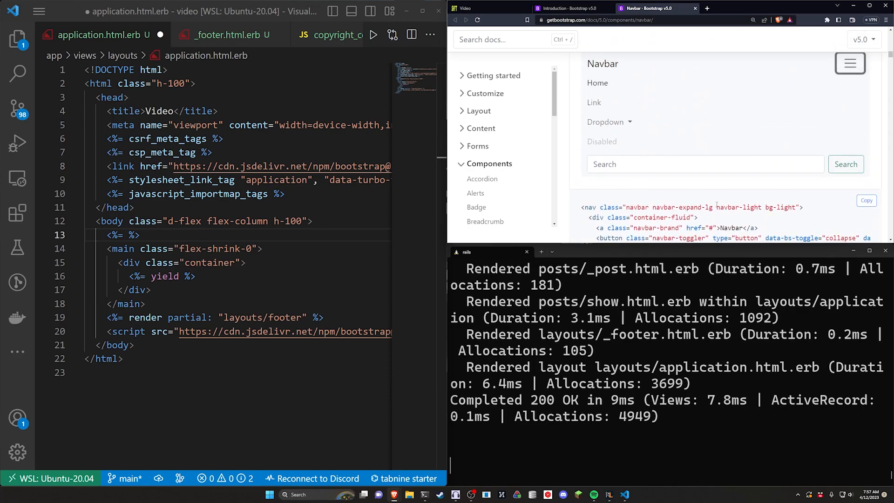
mouse_move(636, 124)
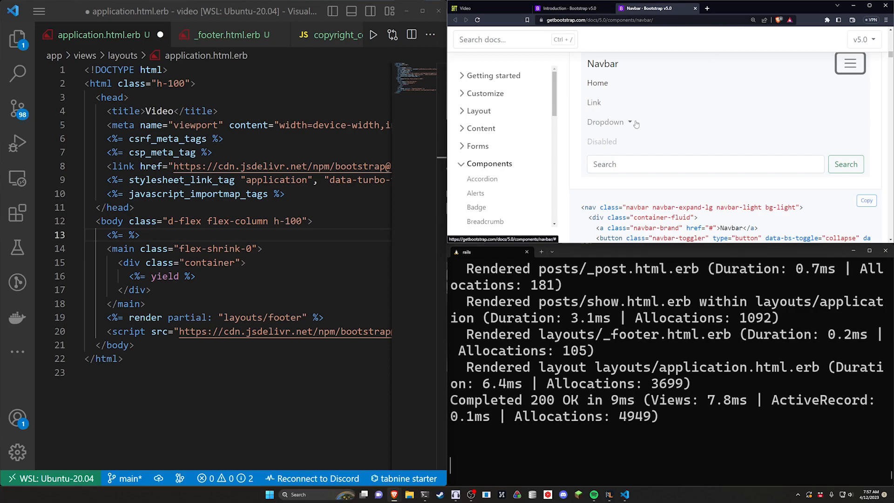
mouse_move(633, 89)
text(render partial: "layouts/navba" )
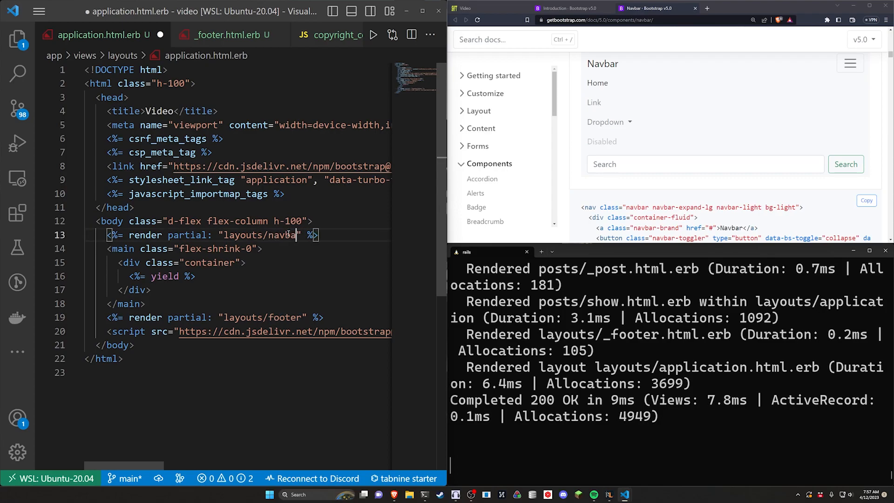
Save the layout and create a new _navbar.html.erb partial in layouts holding the Bootstrap navbar.
key(ctrl+s)
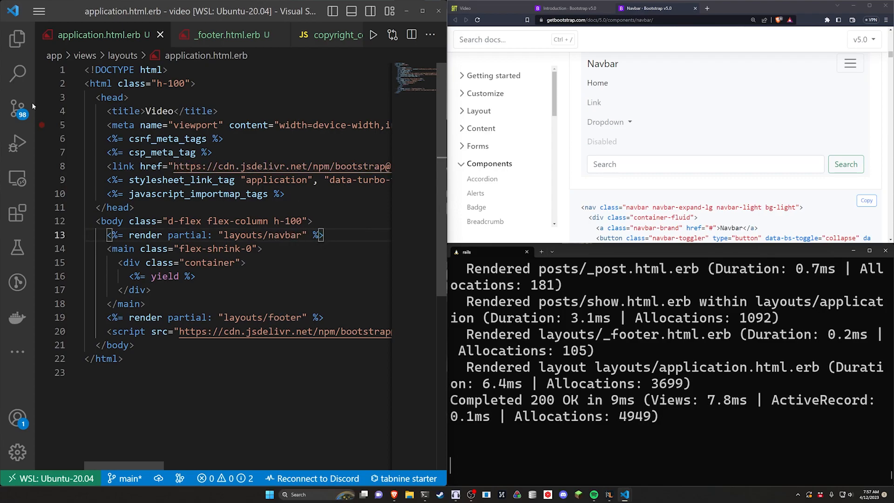
click(17, 39)
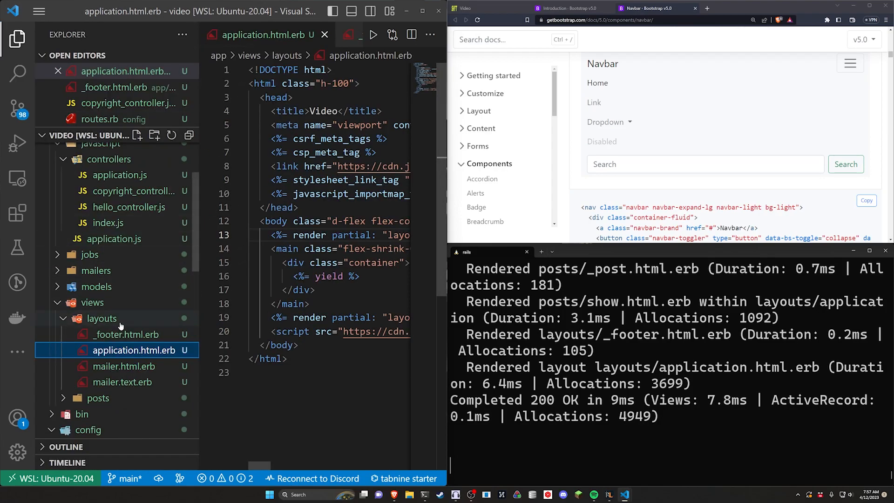
click(155, 135)
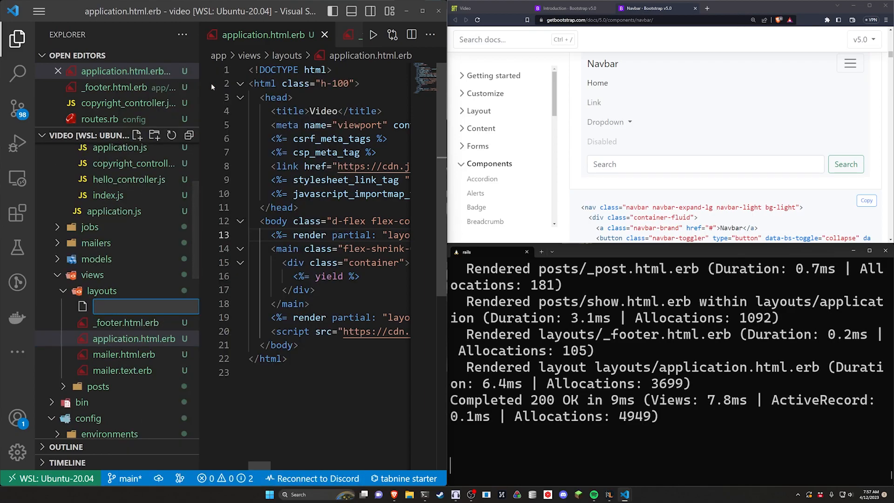
text(_nav)
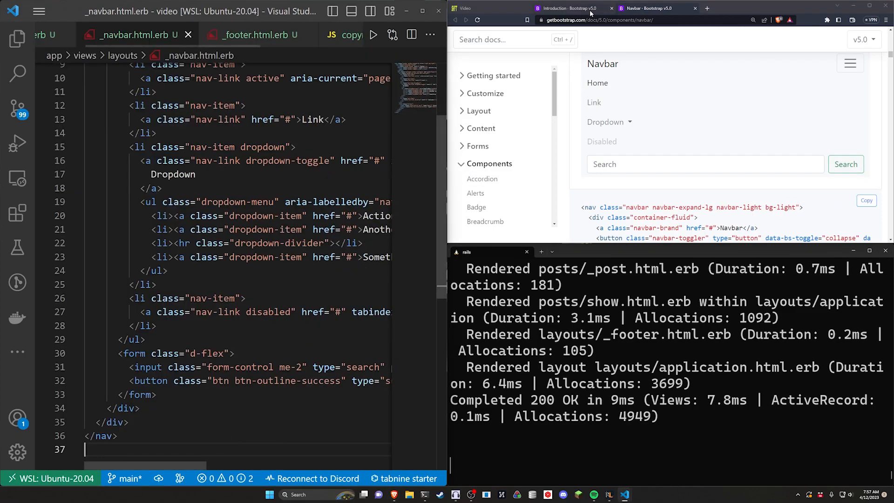
Refresh the posts app to see the navbar, then return to application.html.erb.
click(487, 8)
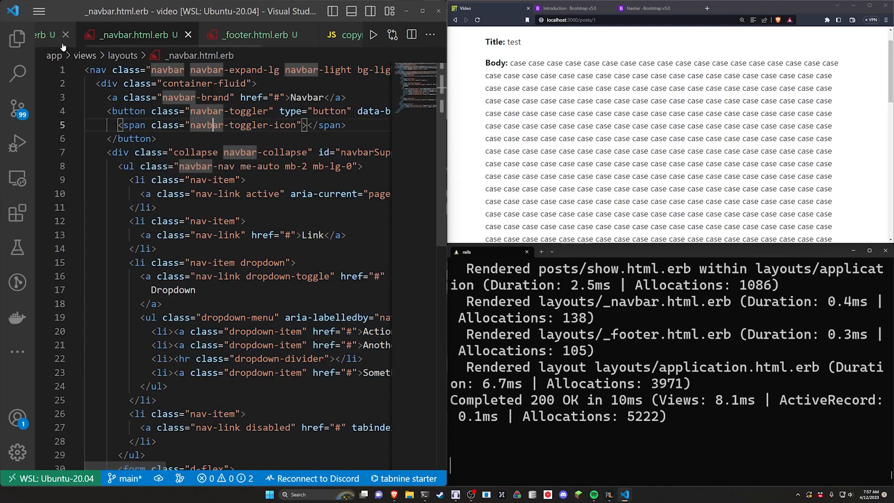
click(43, 35)
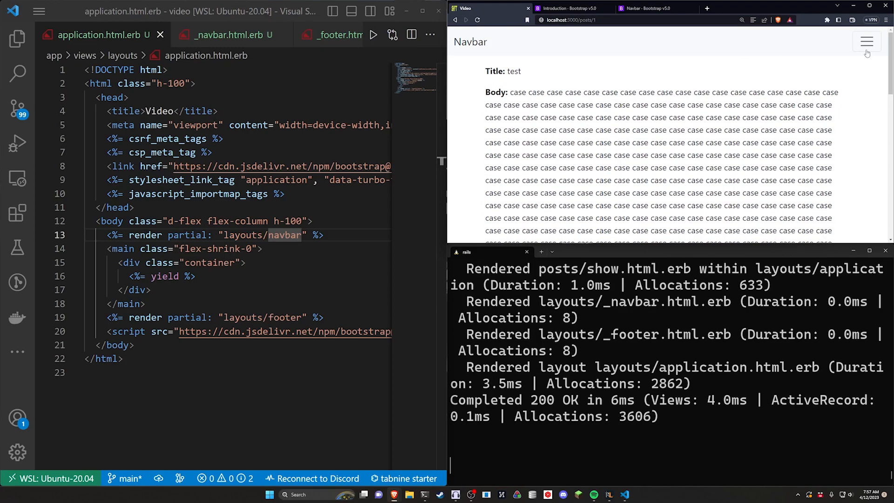
mouse_move(756, 85)
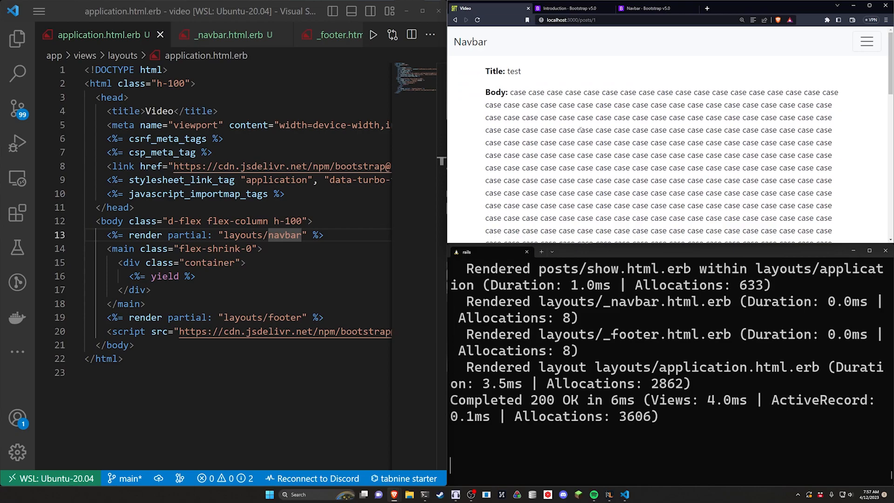
Scroll the posts page to check navbar and footer, then switch to the Bootstrap docs.
scroll(down, 3)
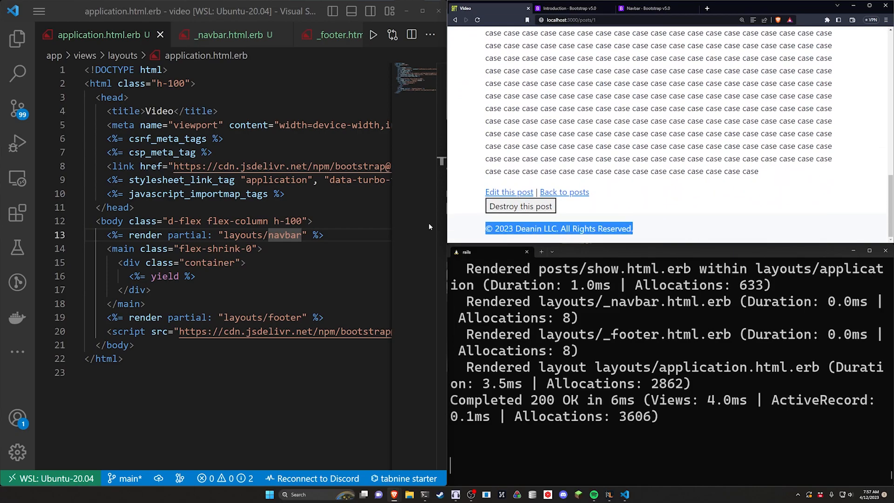
scroll(up, 3)
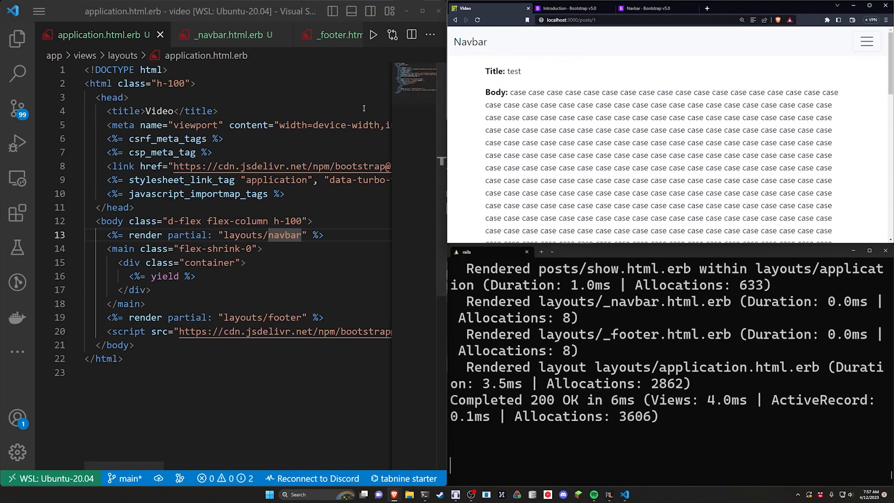
click(570, 8)
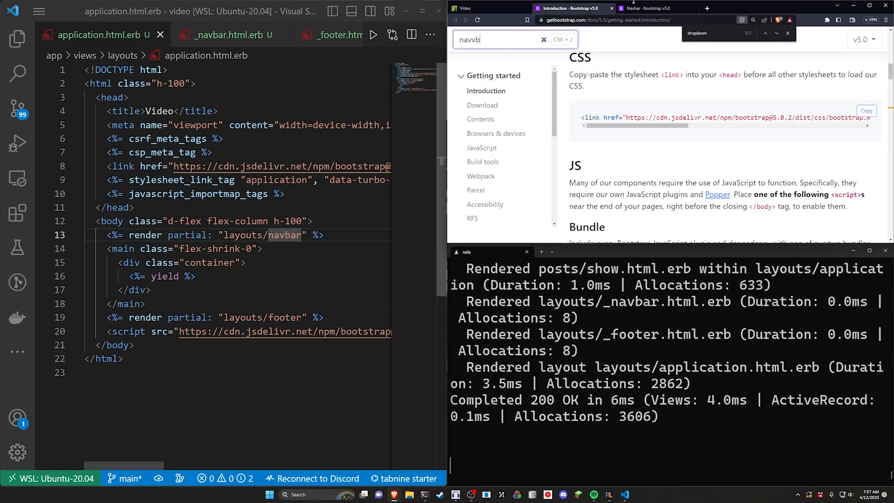
Find the Sticky top navbar example in Bootstrap's Navbar docs, then return to the posts app.
click(656, 8)
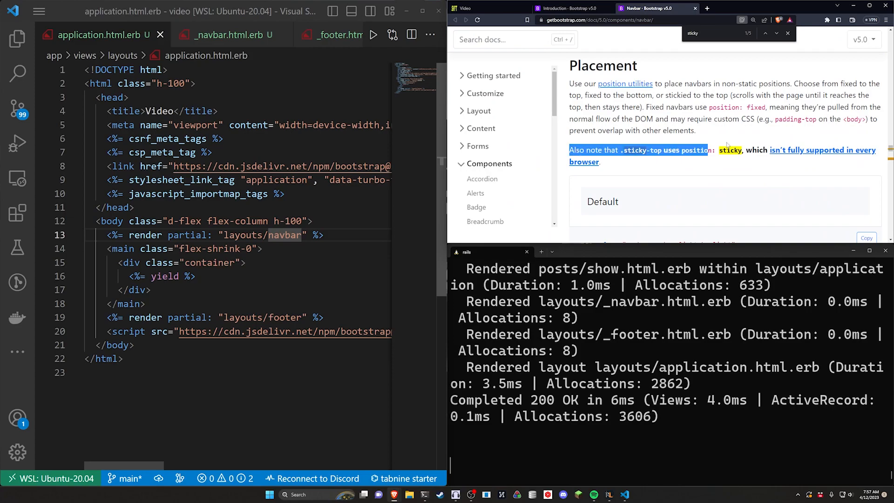
click(770, 157)
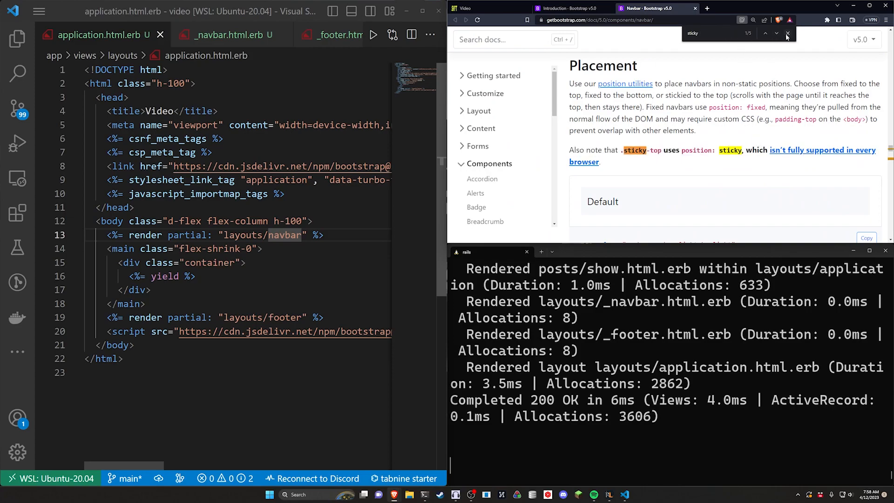
mouse_move(727, 64)
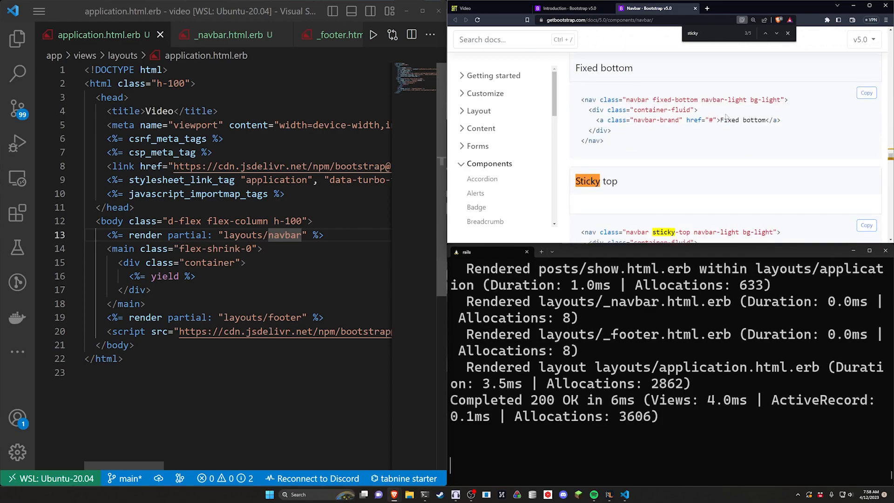
scroll(down, 3)
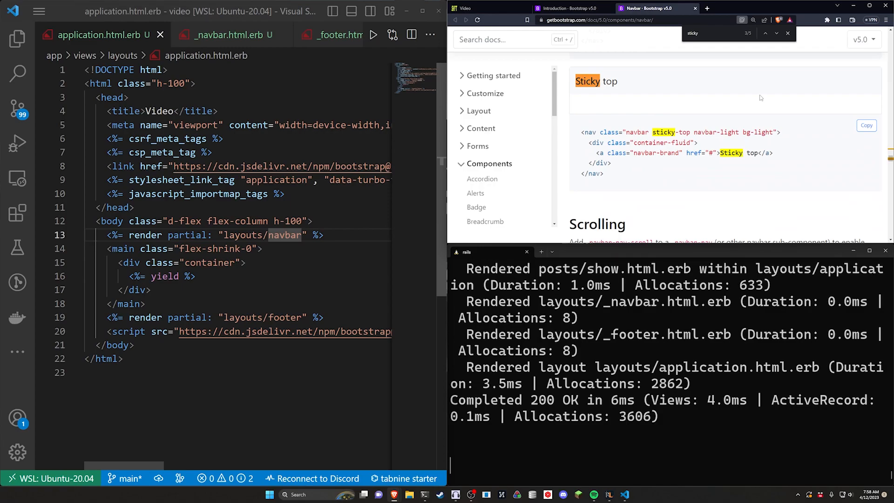
click(487, 9)
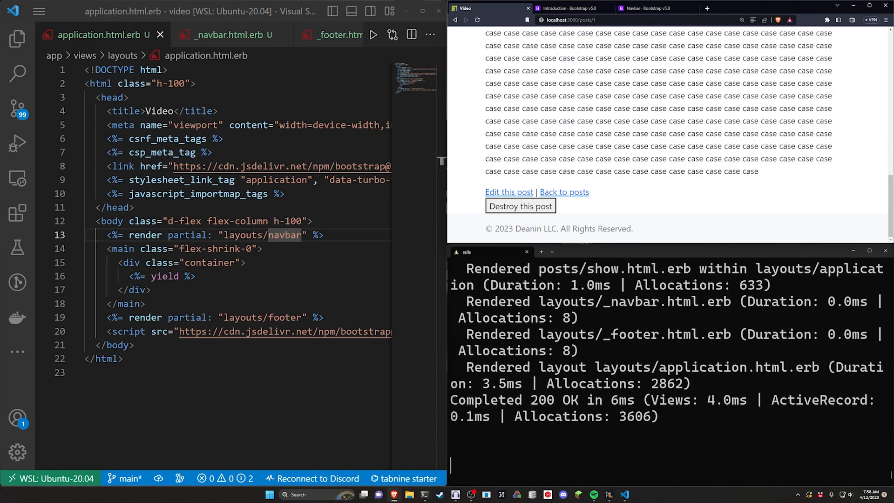
mouse_move(831, 222)
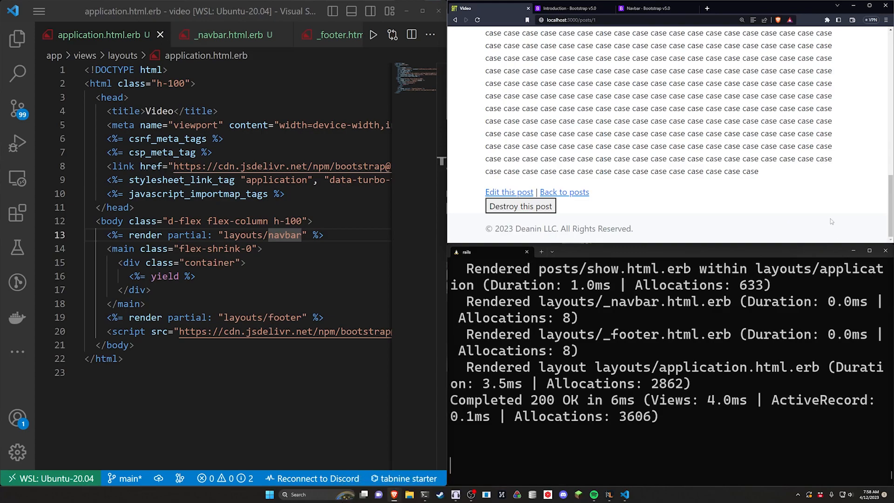
mouse_move(806, 214)
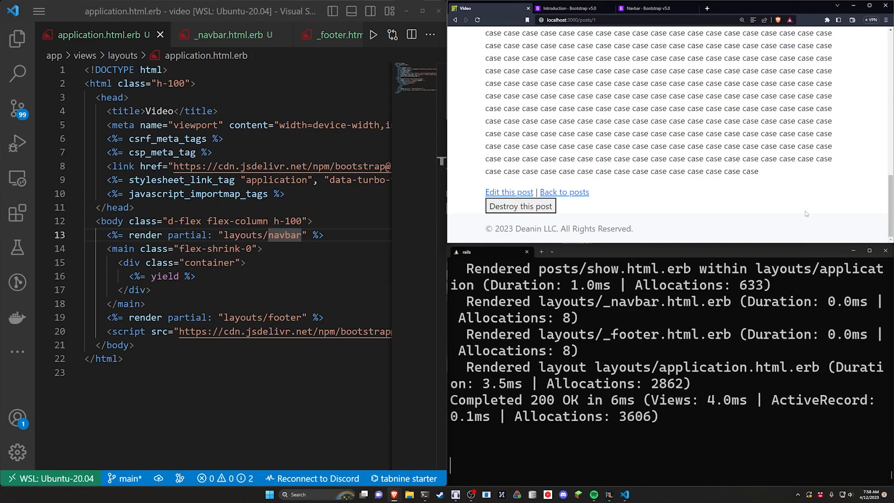
mouse_move(807, 214)
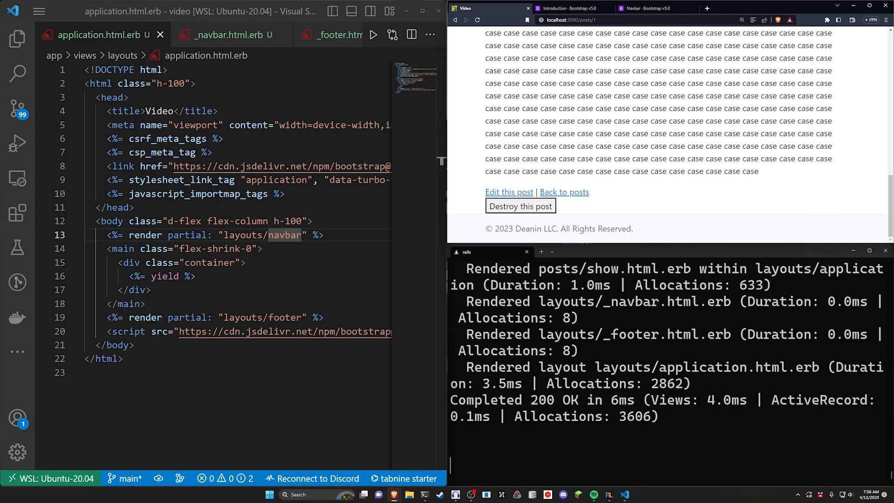
Scroll the posts page to its top and select all code in application.html.erb.
scroll(up, 3)
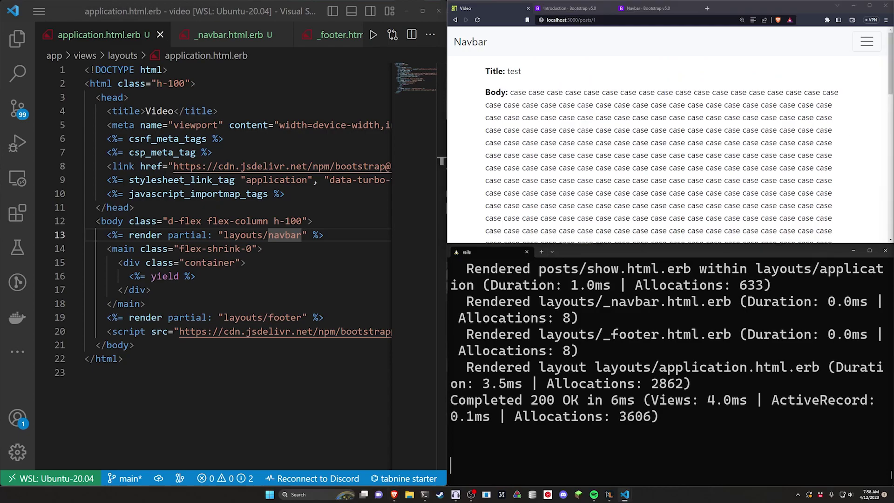
key(ctrl+a)
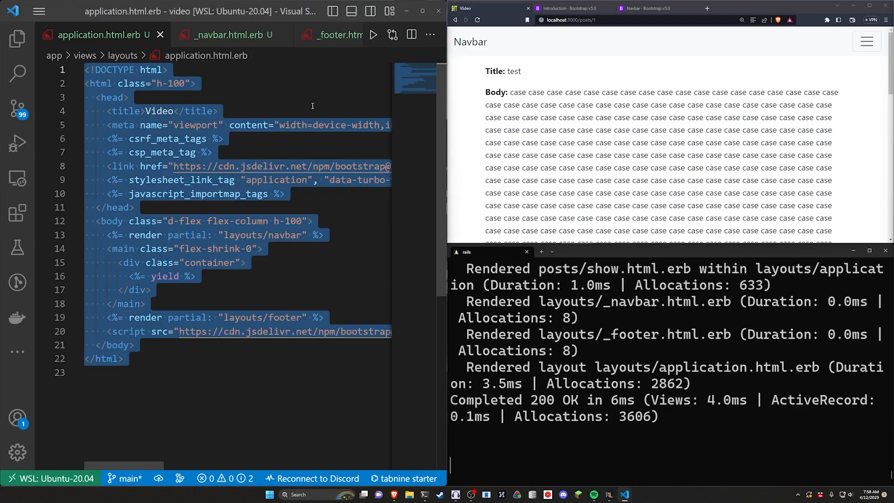